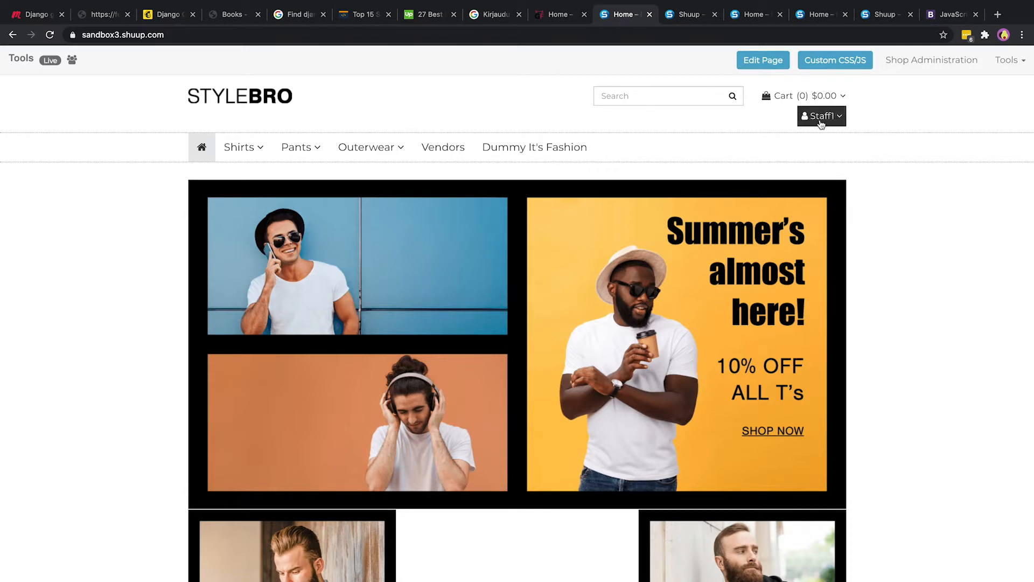
mouse_move(992, 70)
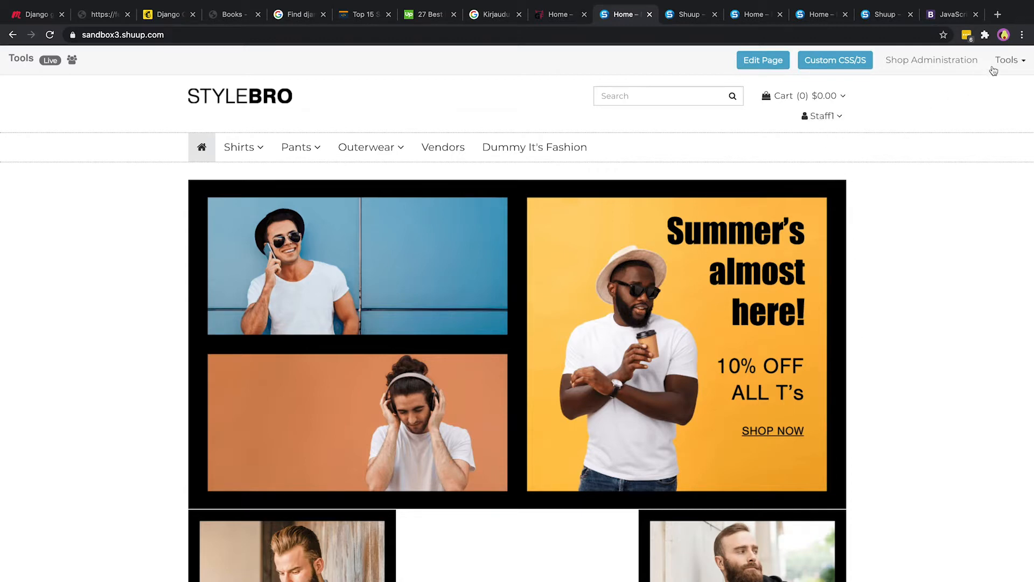
mouse_move(308, 80)
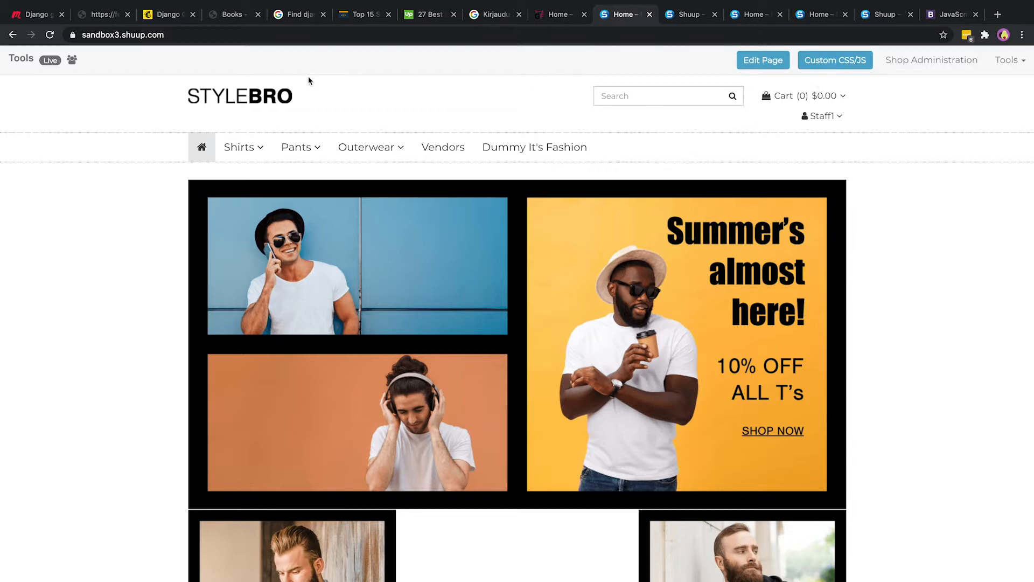
mouse_move(490, 68)
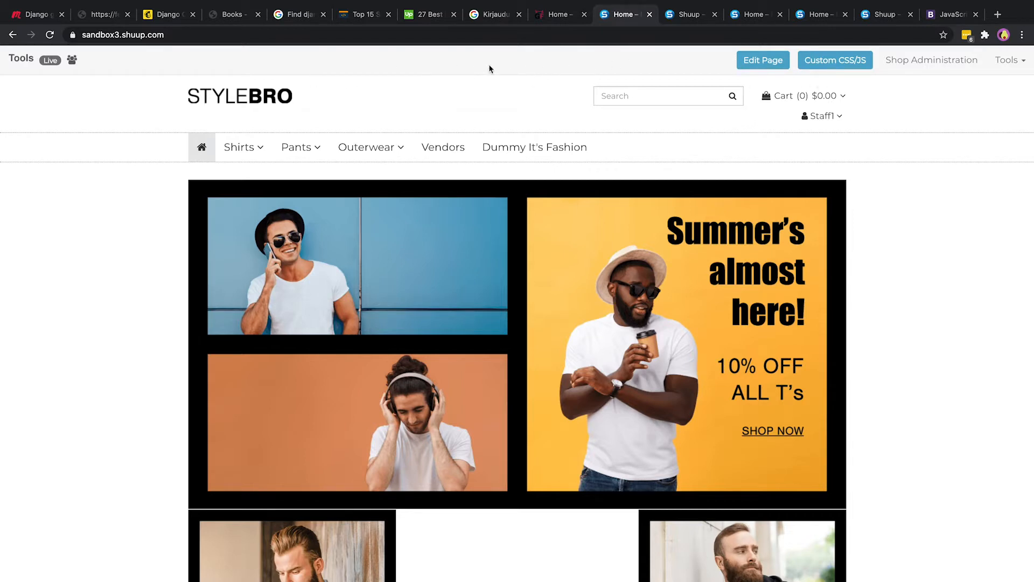
mouse_move(734, 92)
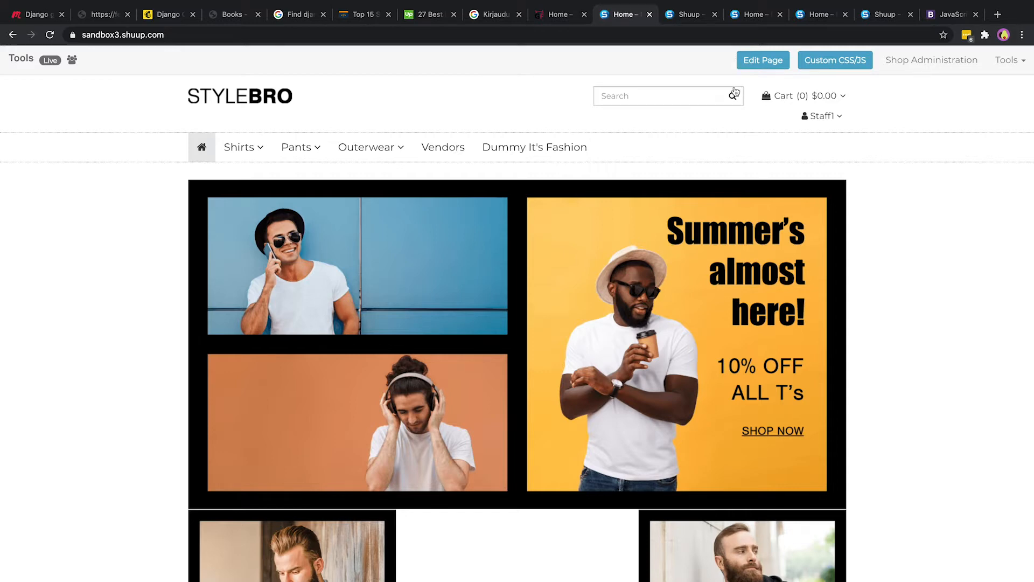
- Put the front page into edit mode and scroll through its placeholders to frontpage_images
click(763, 60)
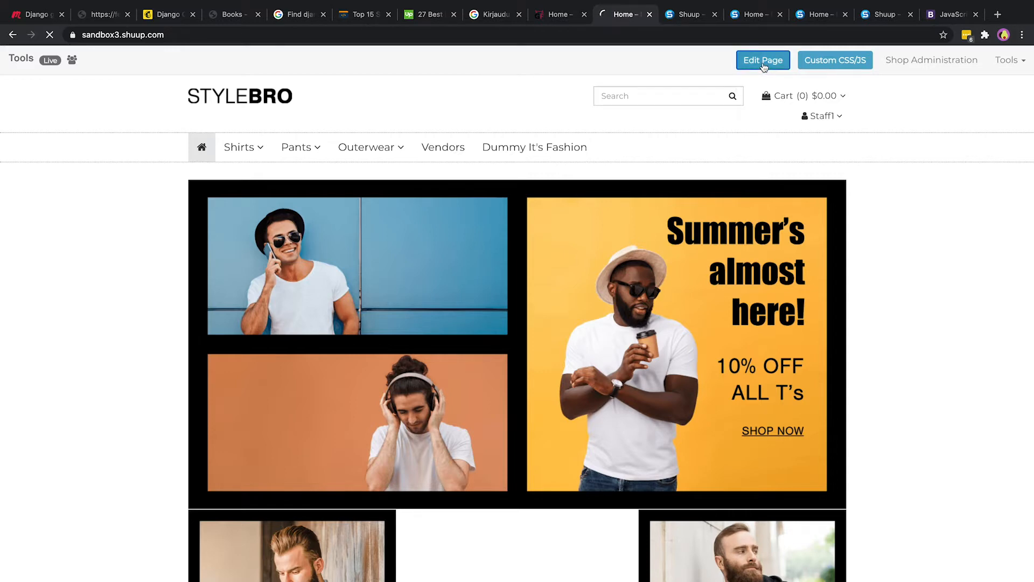
click(763, 60)
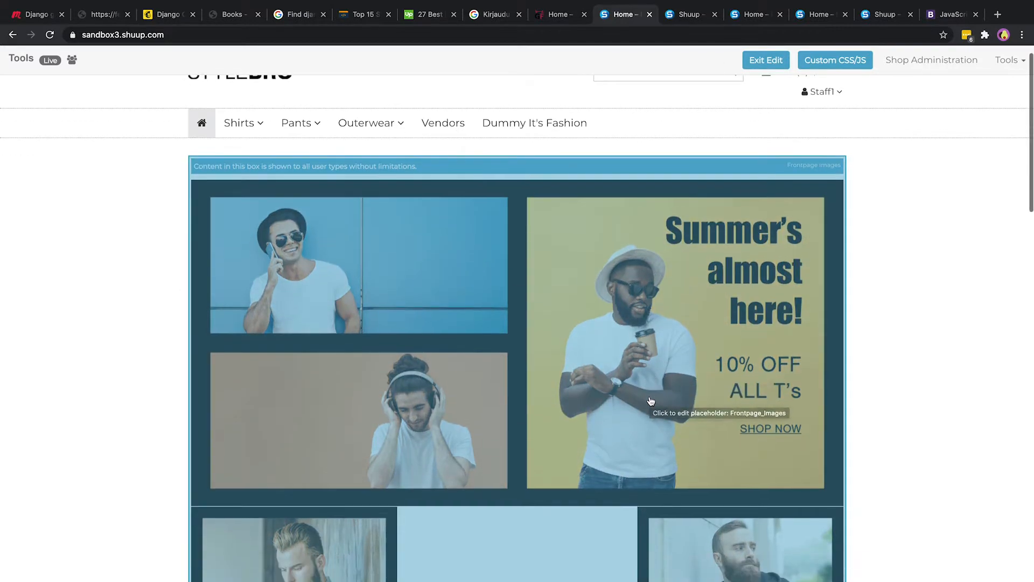
scroll(down, 3)
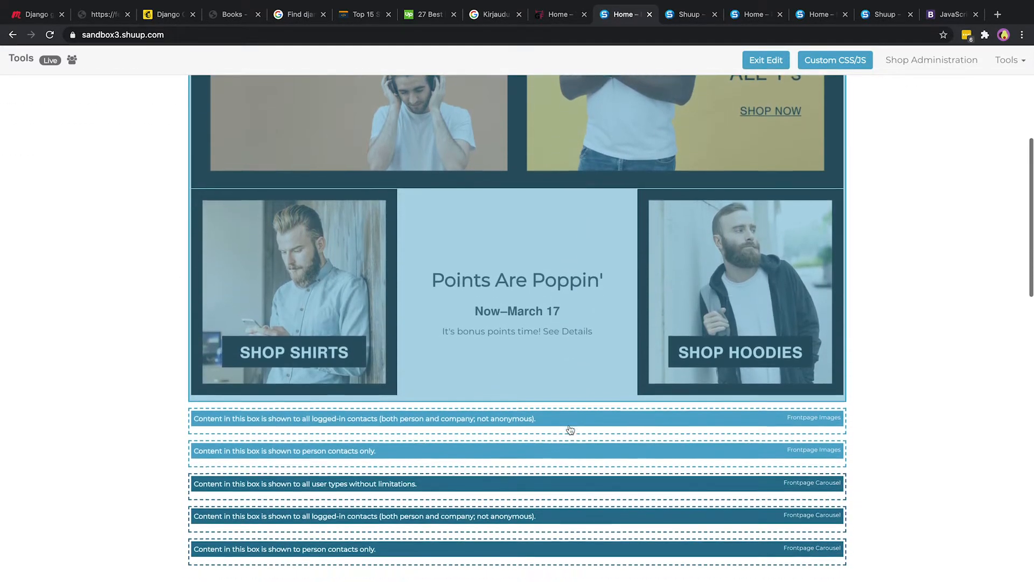
scroll(down, 3)
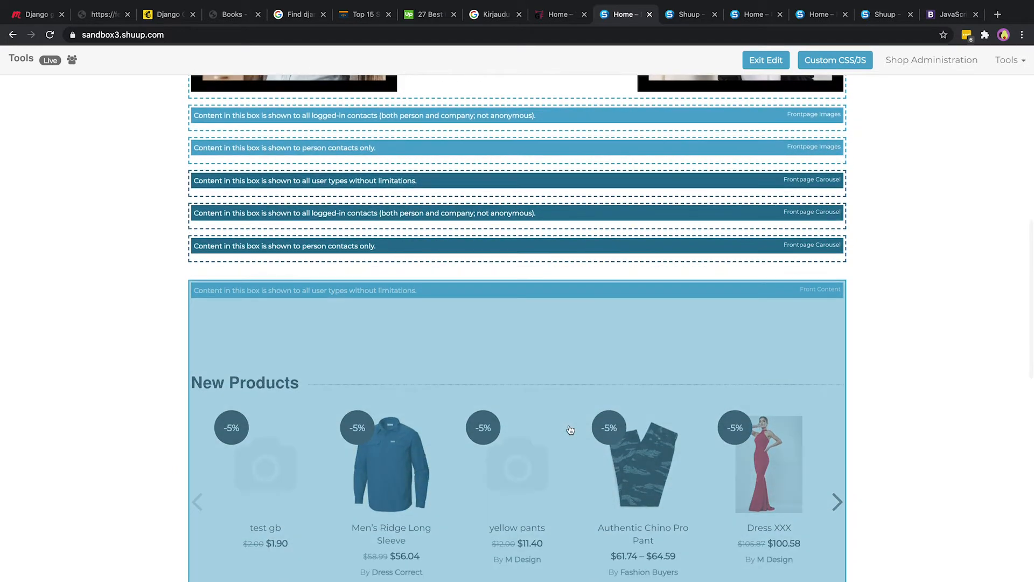
scroll(down, 3)
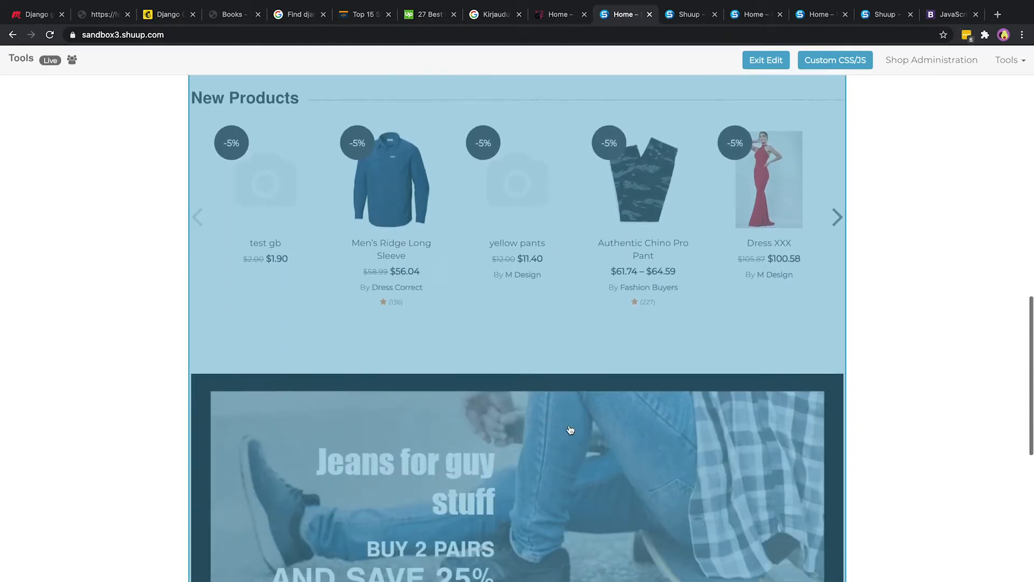
scroll(down, 3)
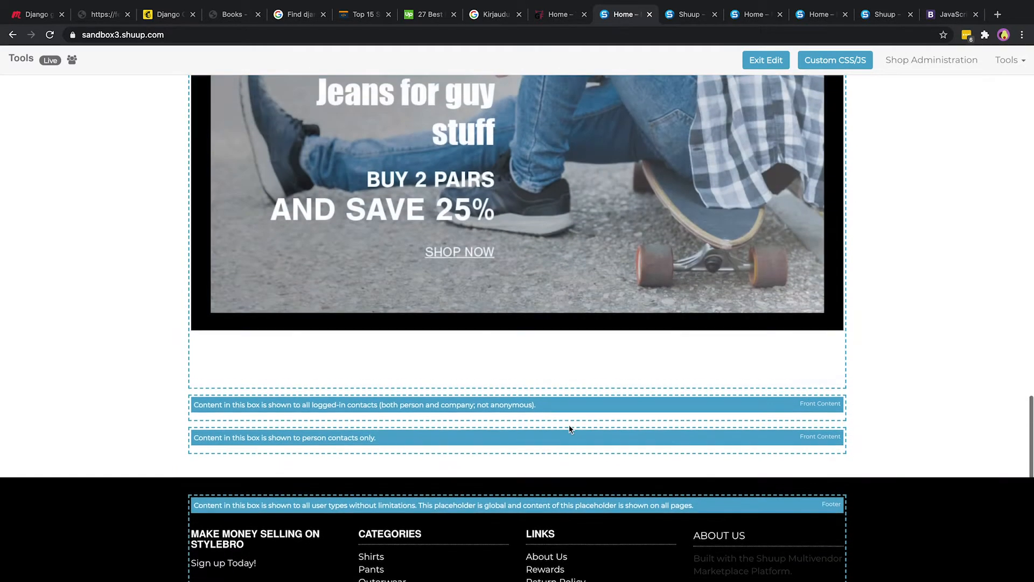
scroll(up, 3)
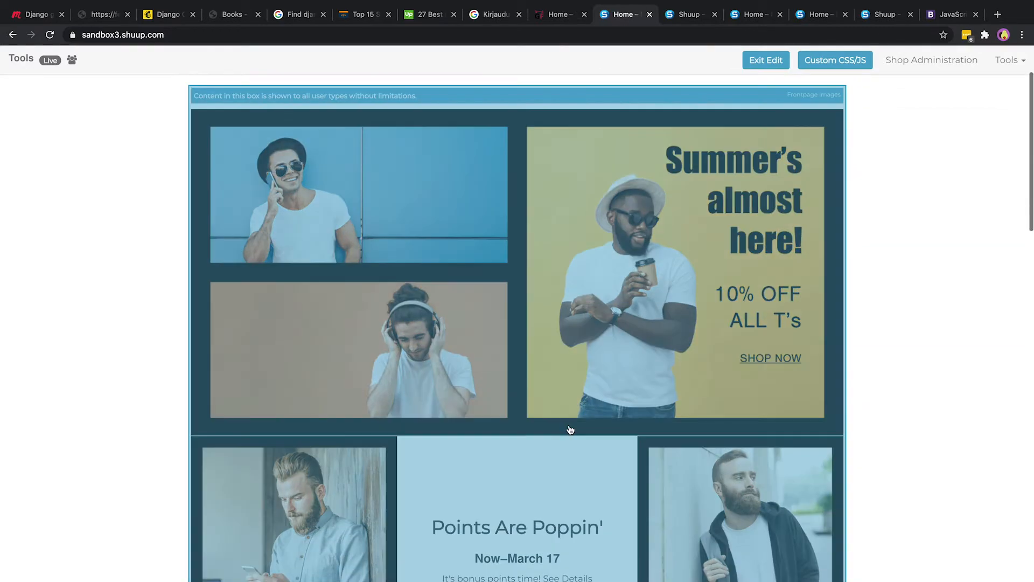
scroll(up, 3)
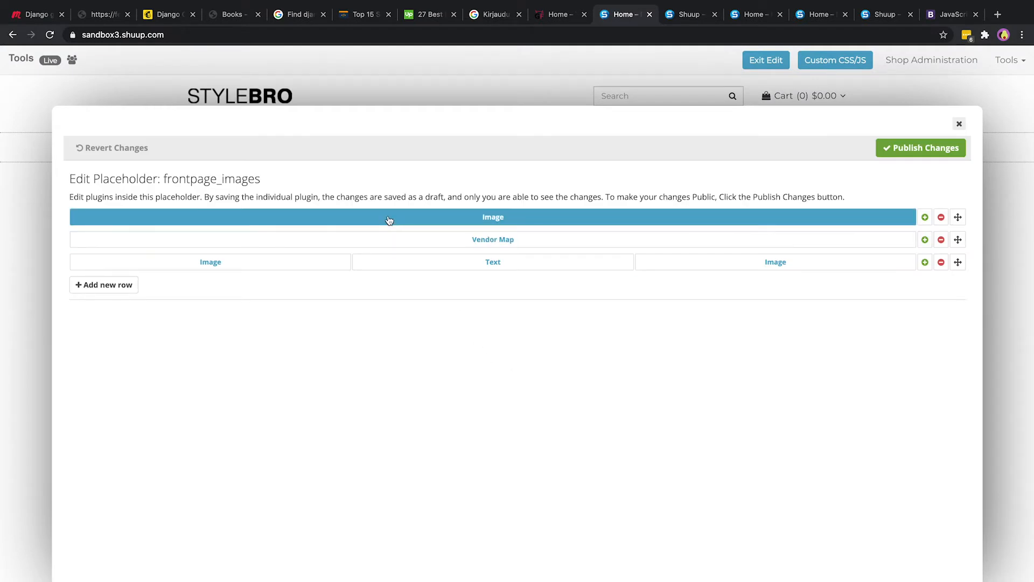
- Replace the top t-shirts banner with the Banners rewards program image and publish the change
click(493, 216)
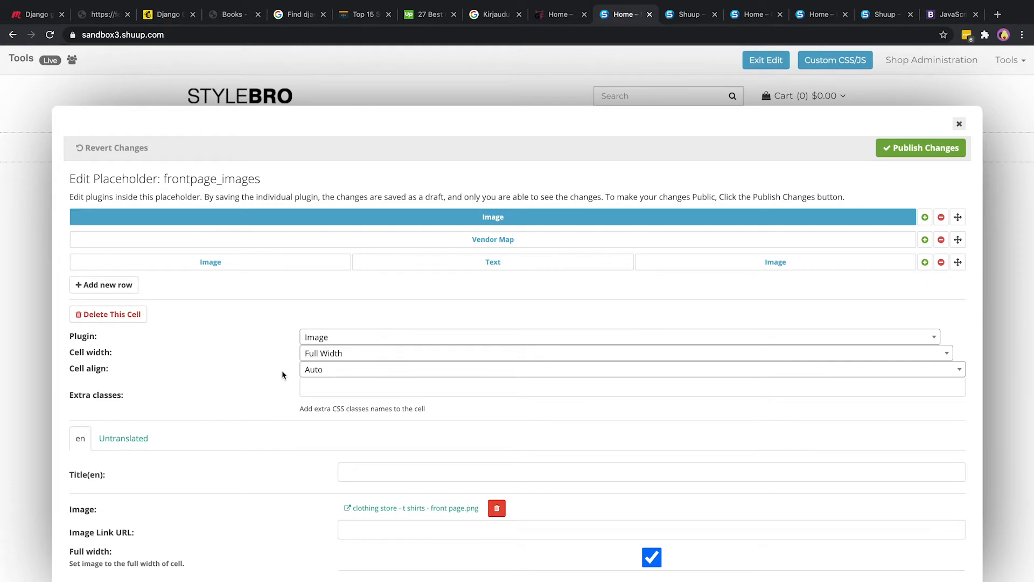
mouse_move(490, 522)
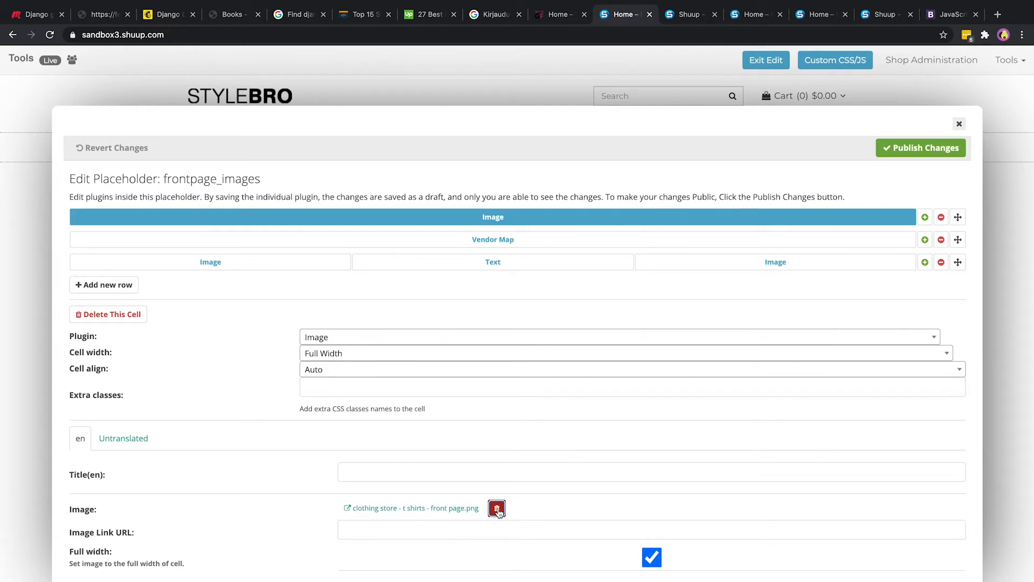
click(496, 509)
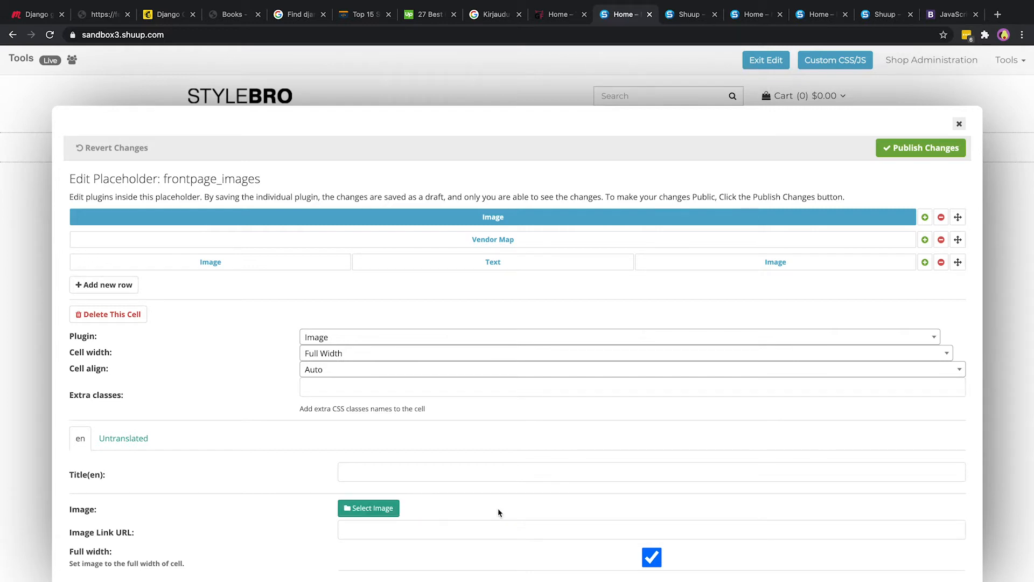
click(368, 508)
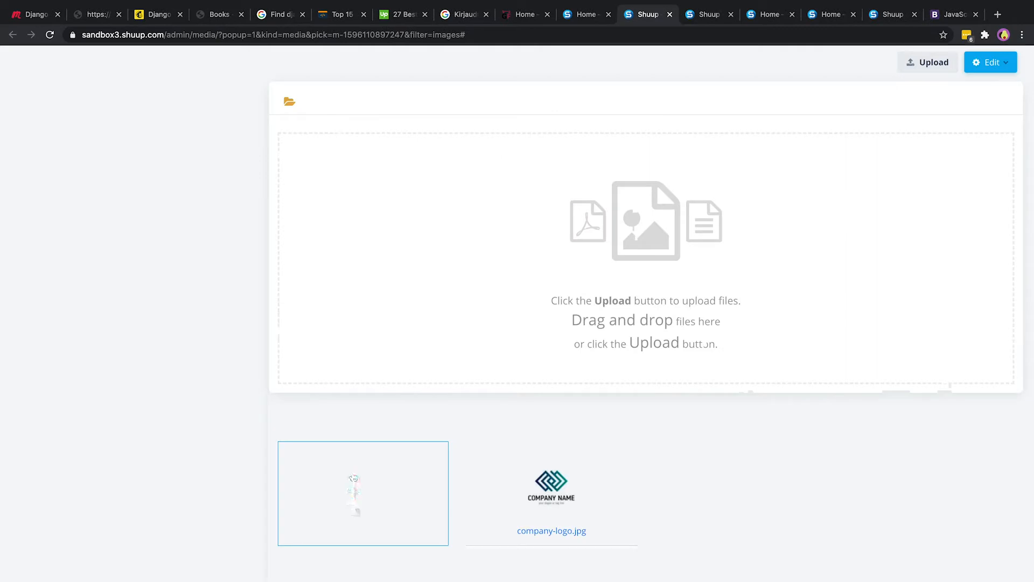
click(81, 130)
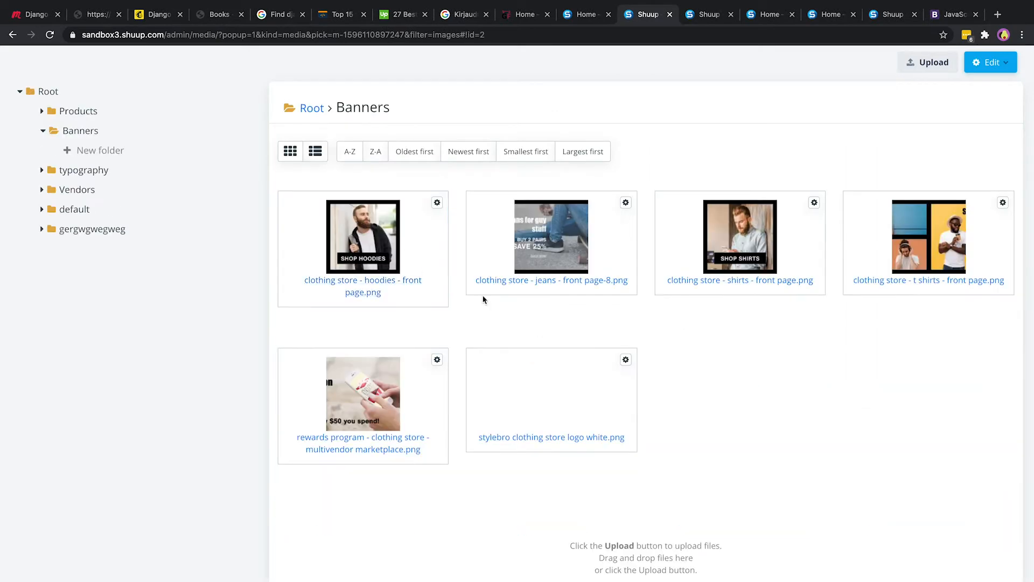
click(363, 393)
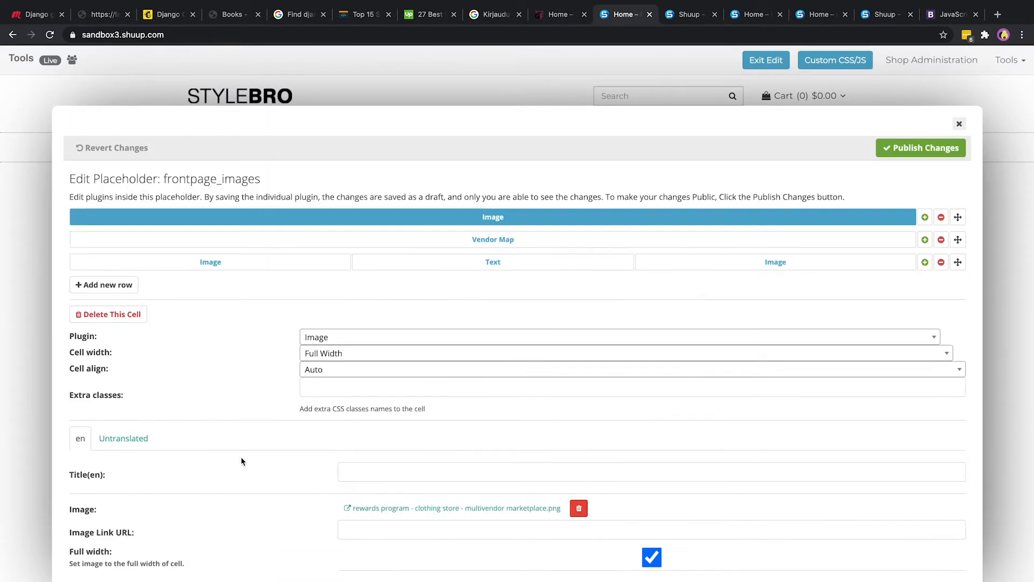
click(920, 147)
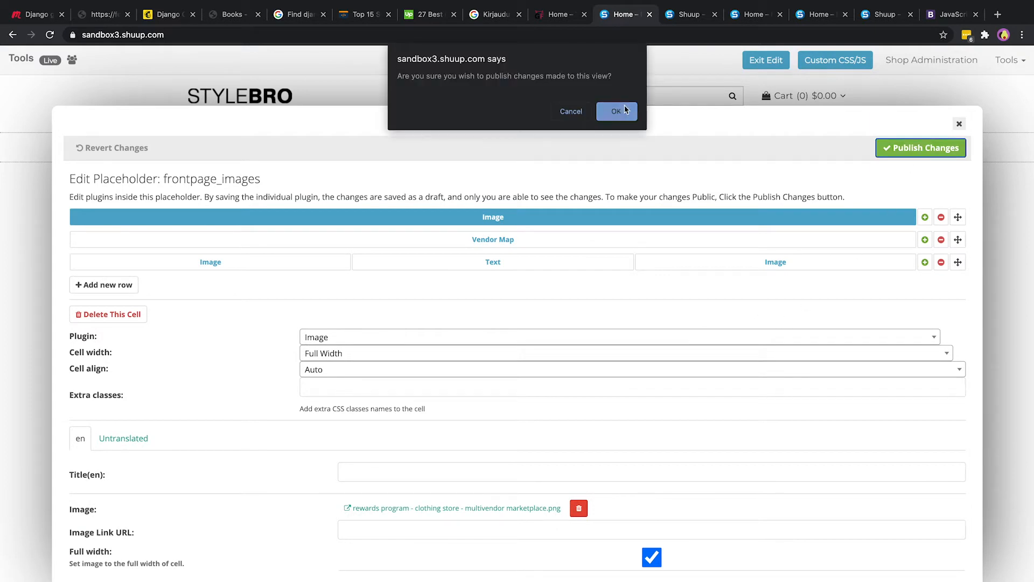
click(615, 111)
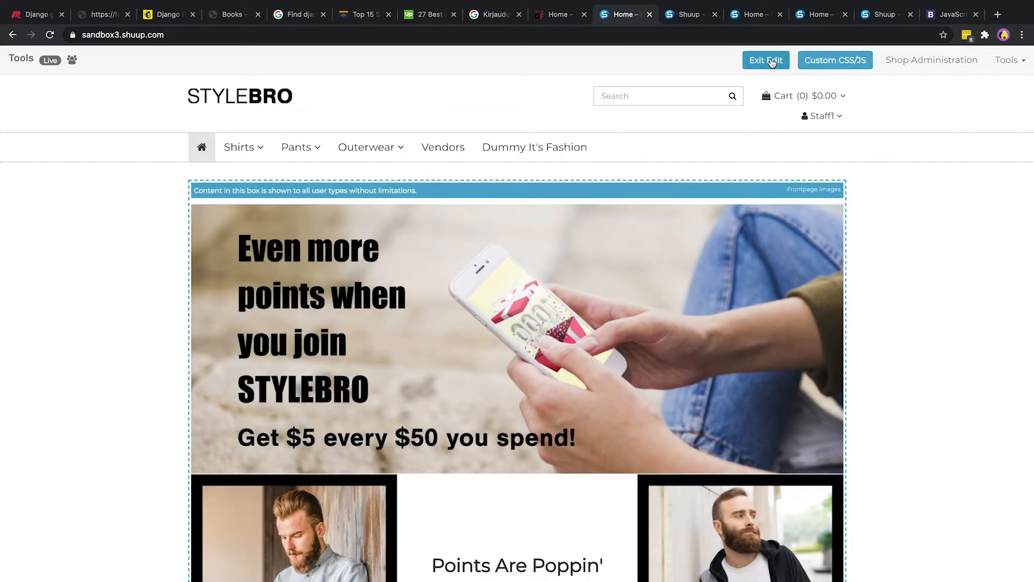
- Exit edit mode and scroll the live page to check the rewards banner above the category blocks
click(765, 60)
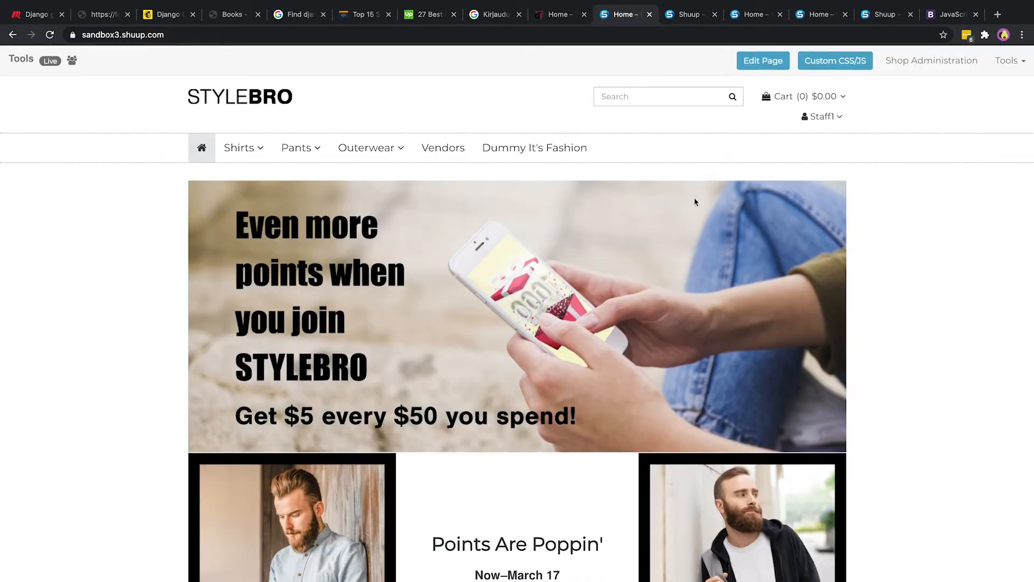
mouse_move(443, 282)
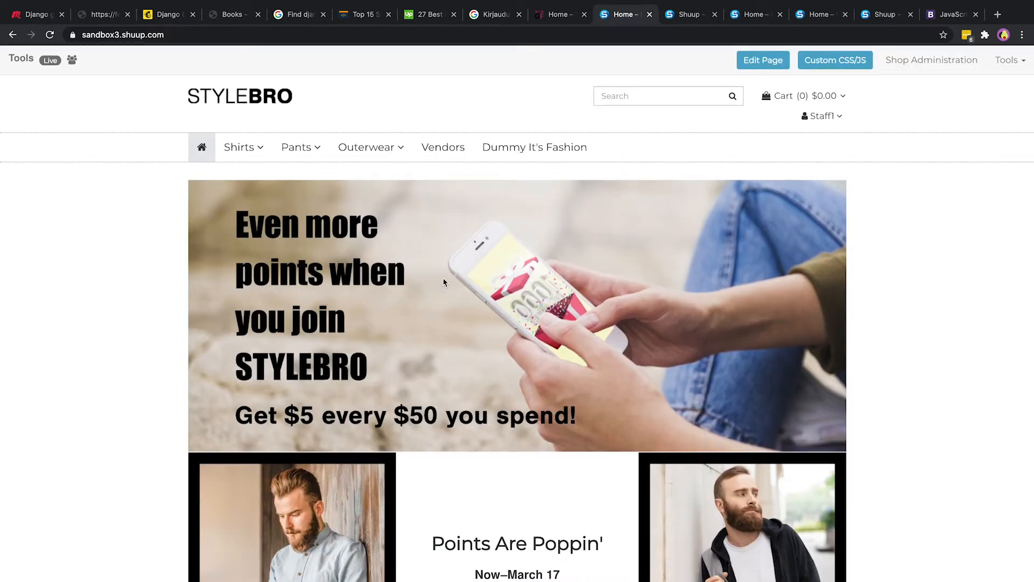
mouse_move(759, 272)
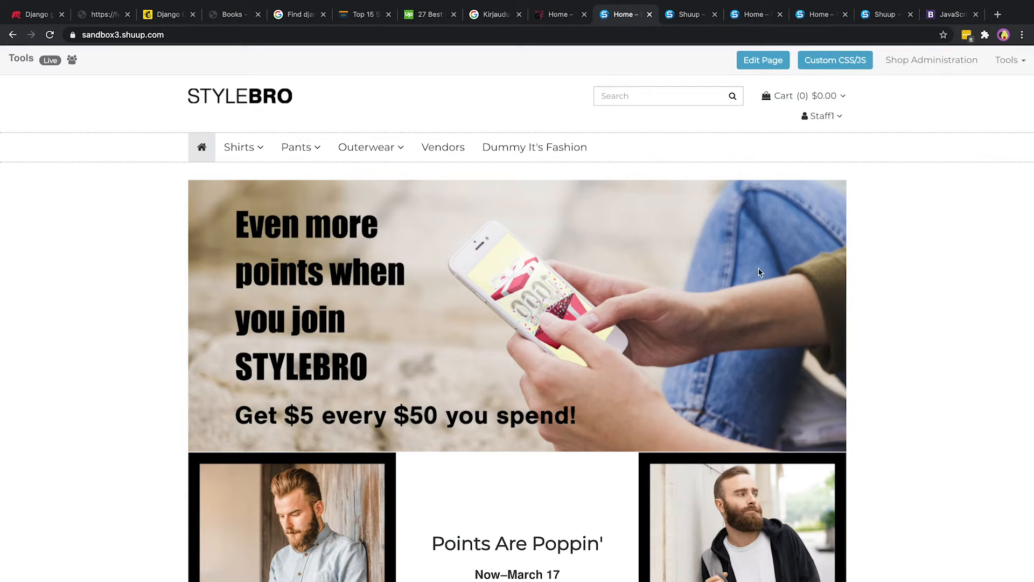
scroll(down, 3)
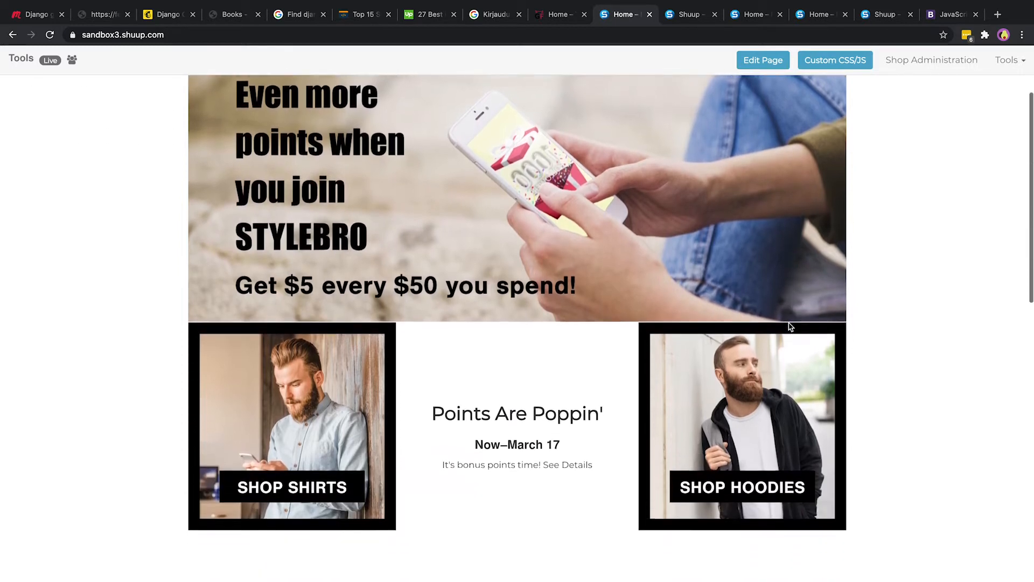
scroll(down, 3)
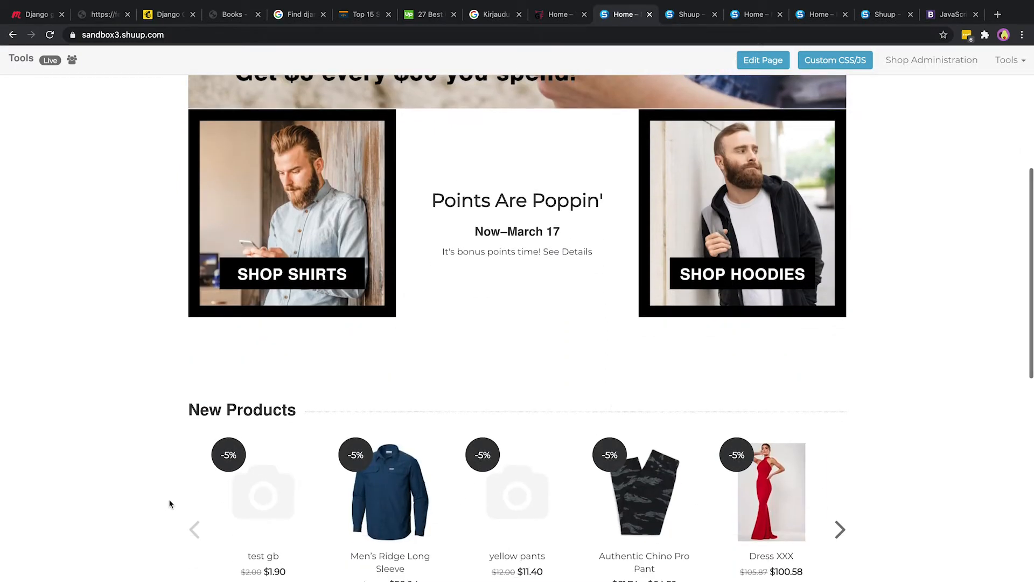
scroll(down, 3)
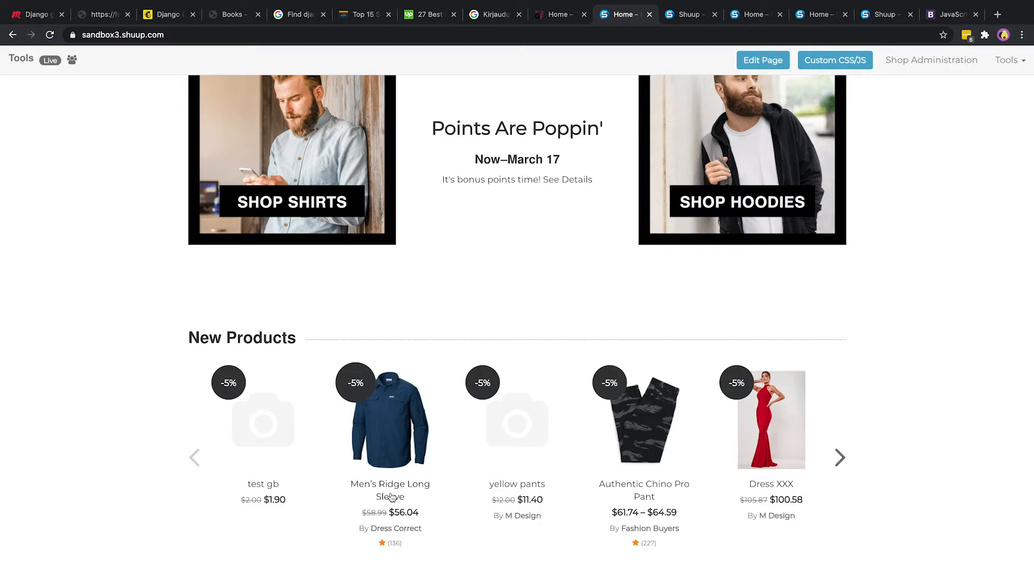
scroll(up, 3)
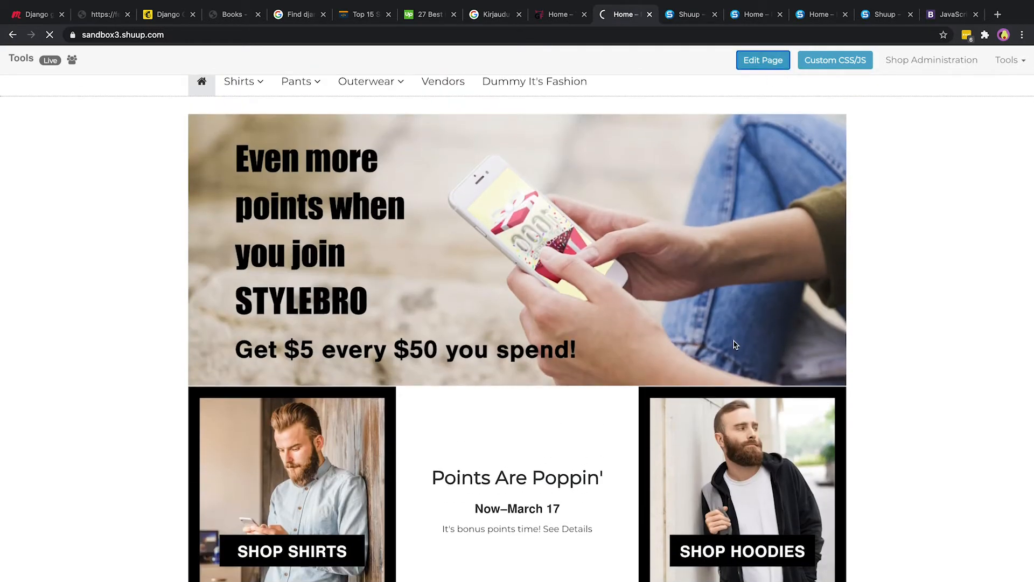
- Add a new row to front_content using the Definite Product Highlights plugin
click(763, 60)
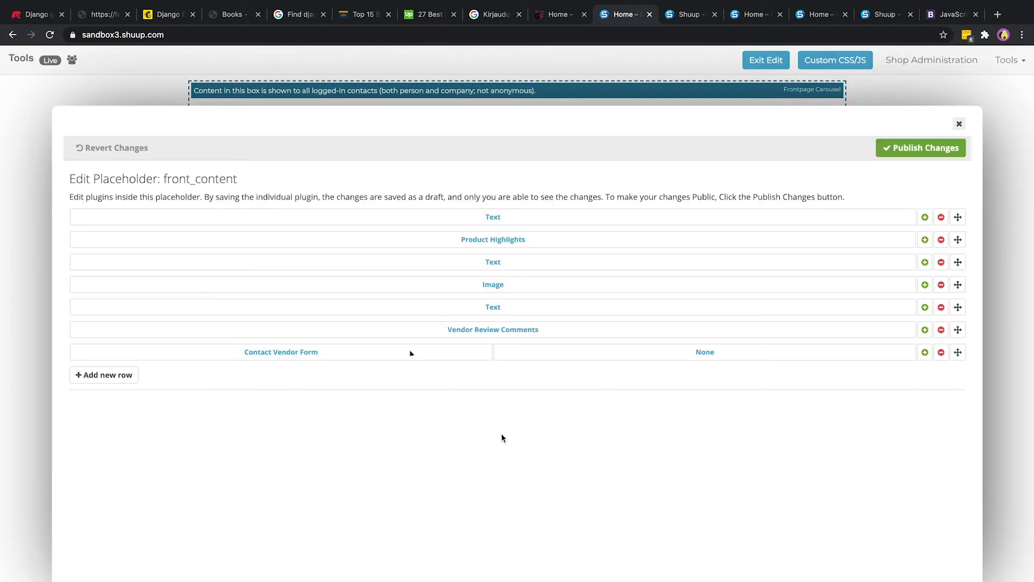
click(103, 374)
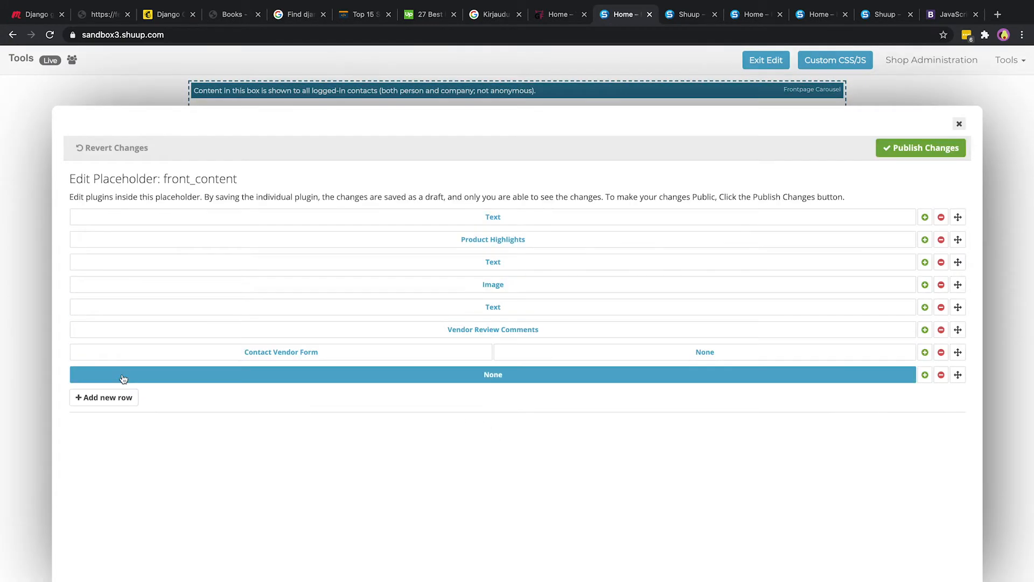
click(492, 374)
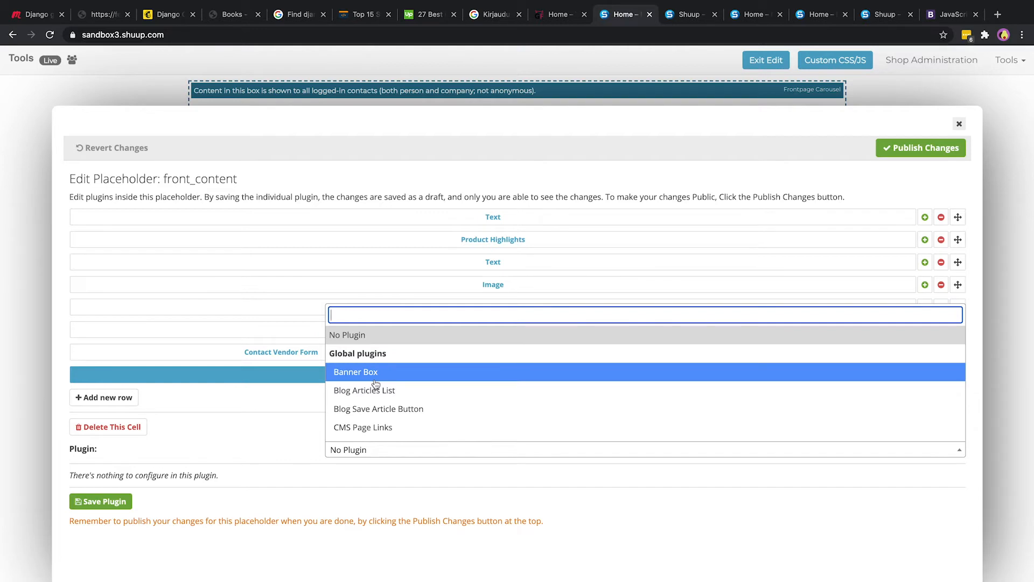
text(product high)
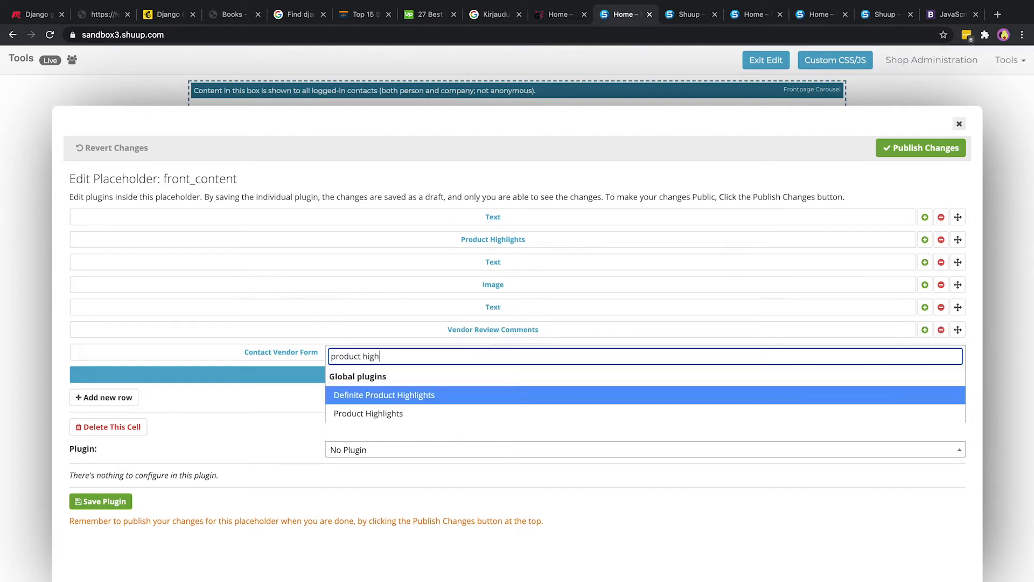
click(384, 394)
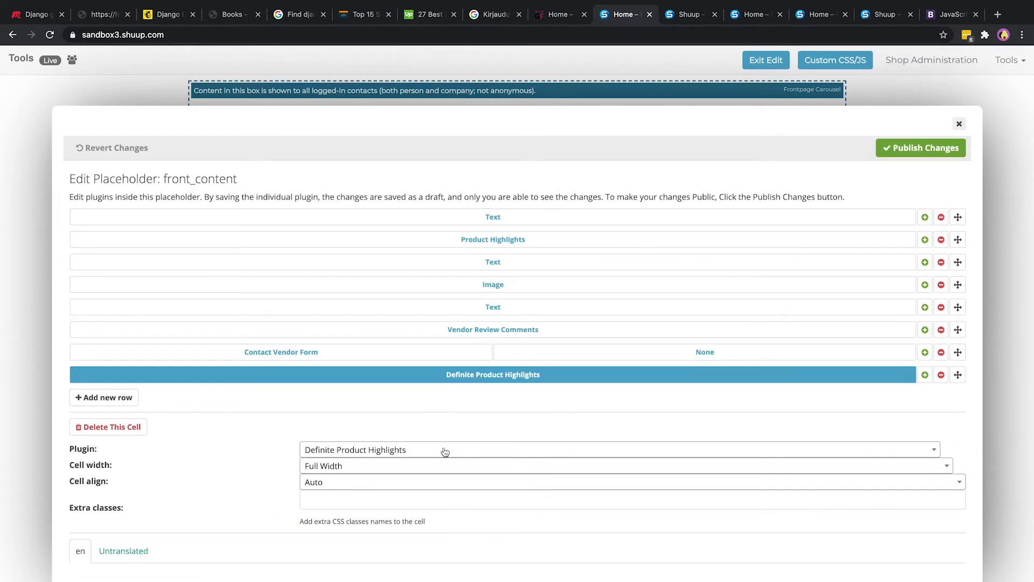
- Set the highlight type to Best Selling and title it 'Our Best Selling Products'
scroll(down, 3)
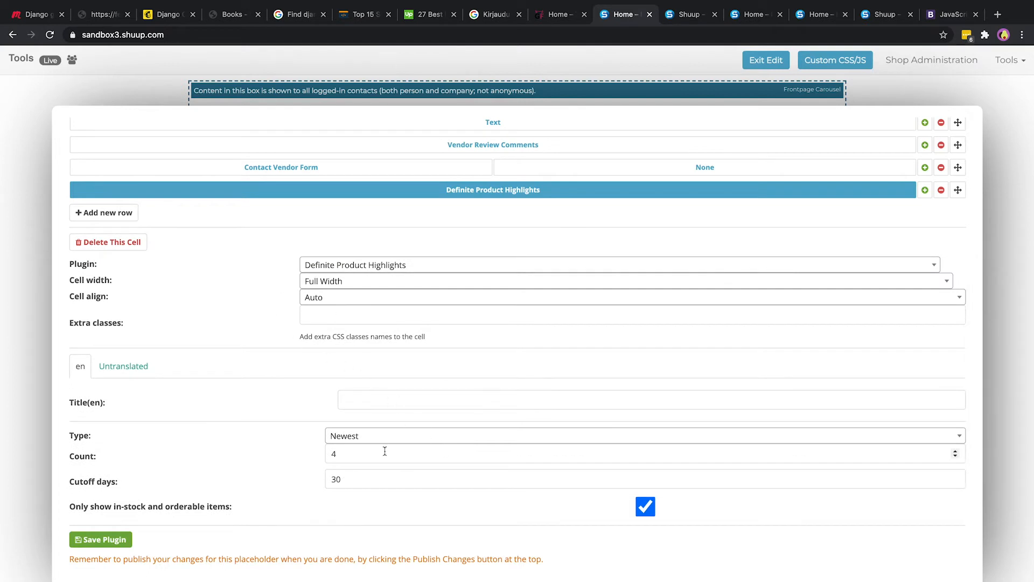
click(643, 435)
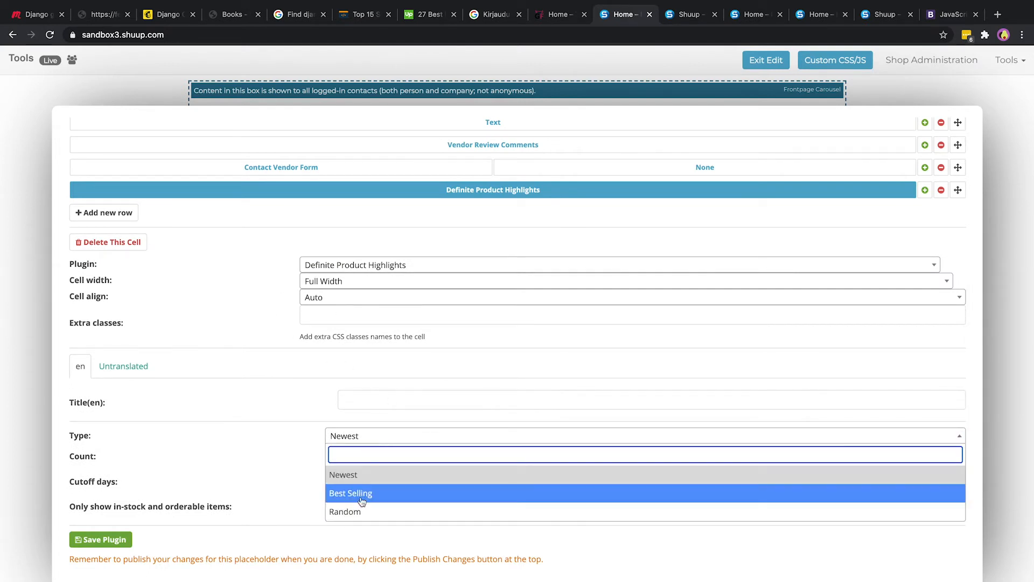
click(350, 492)
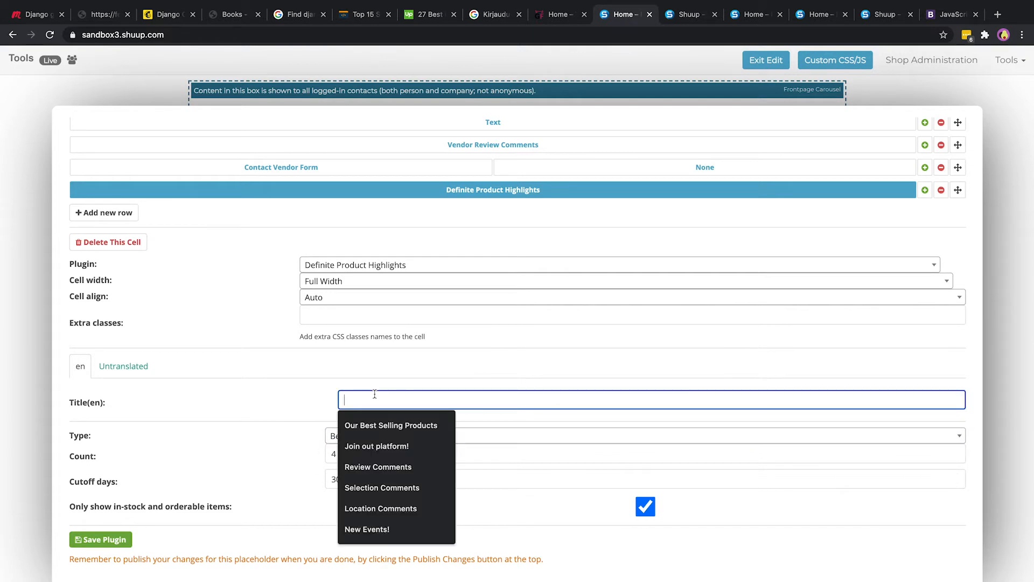
click(390, 425)
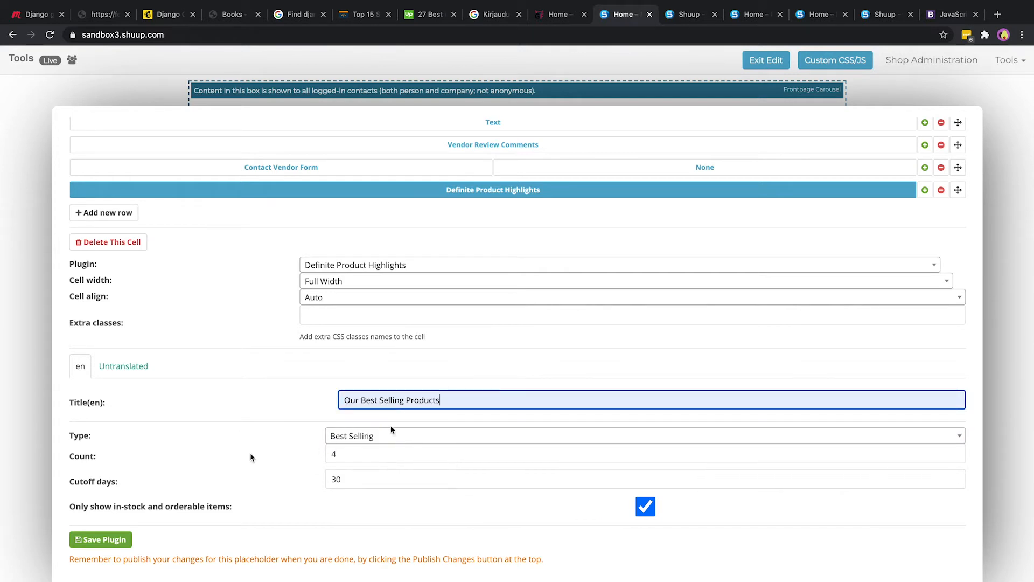
click(100, 538)
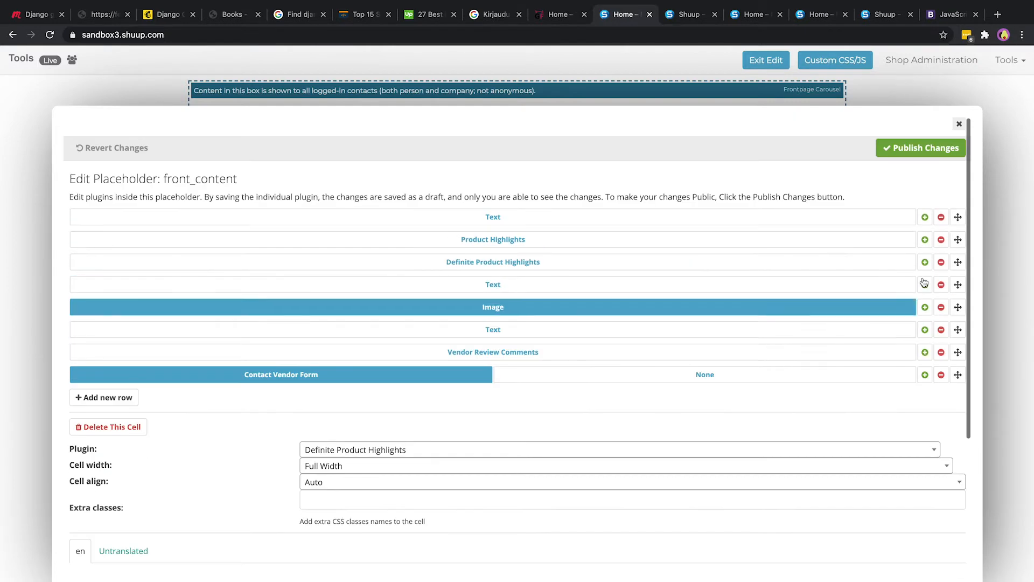
- Publish the placeholder and scroll down to the four-product Our Best Selling Products row
click(958, 124)
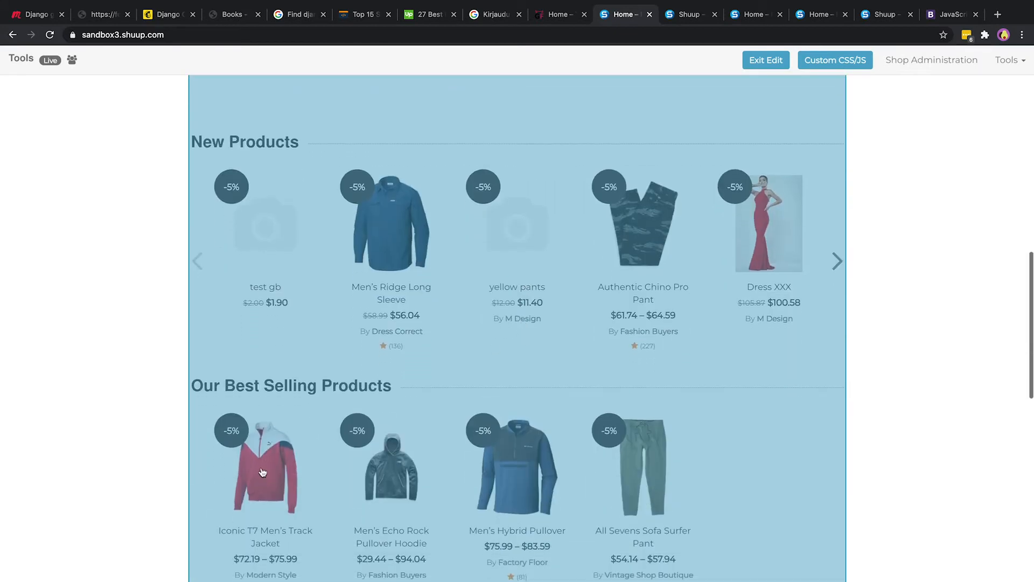
scroll(down, 3)
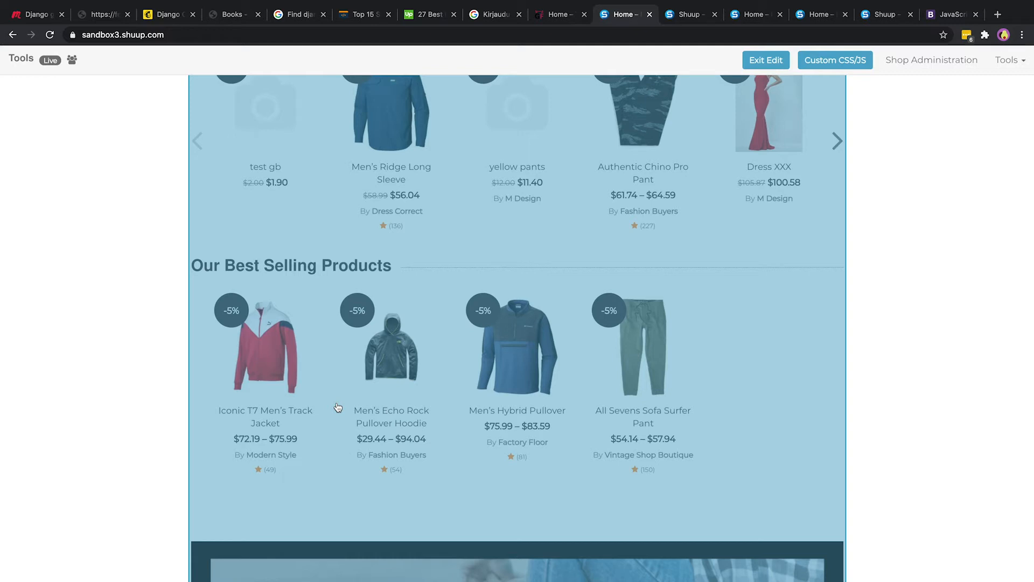
mouse_move(679, 161)
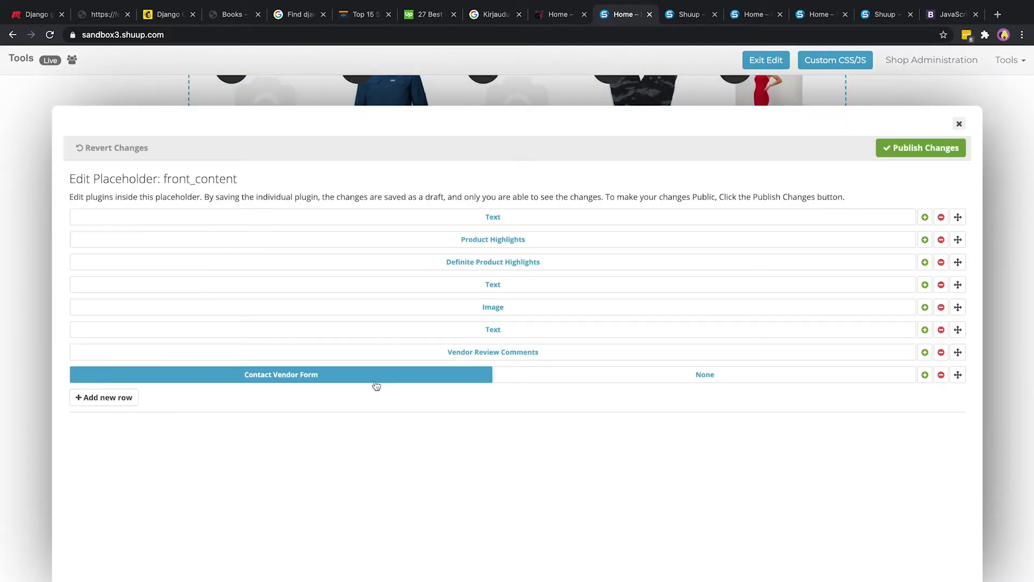
mouse_move(107, 411)
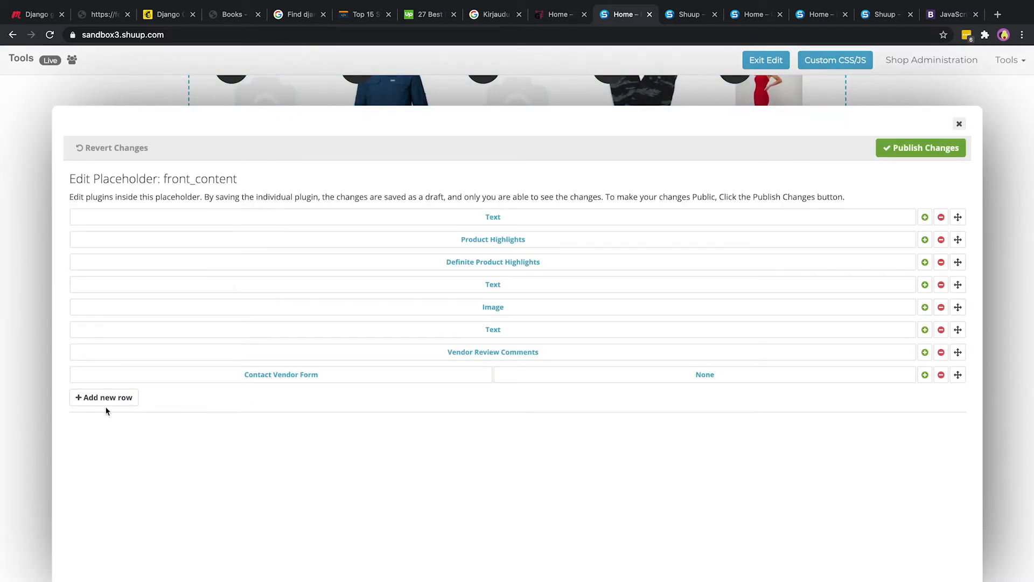
mouse_move(103, 396)
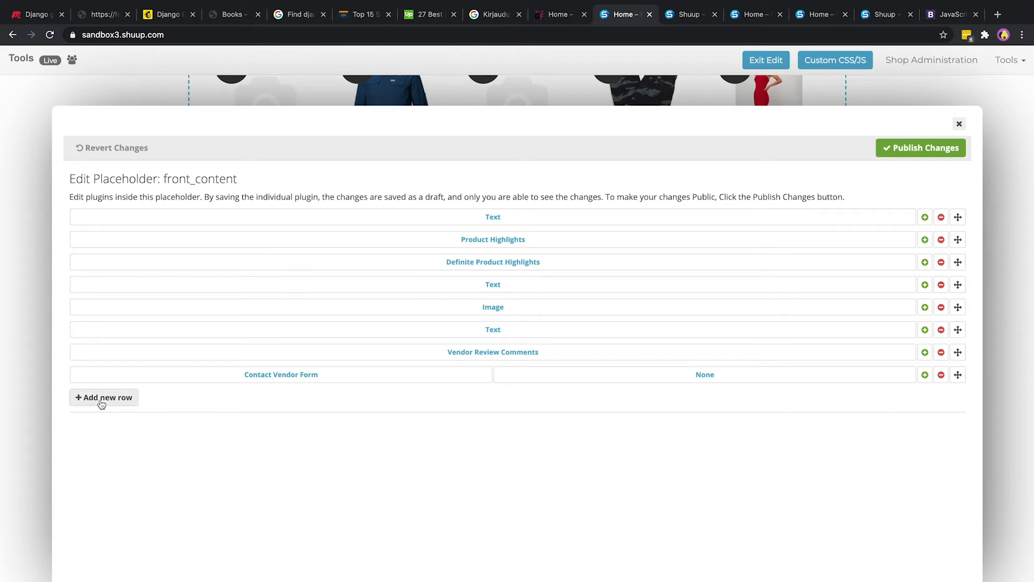
- Add a new Product Selection row containing Test Product 1
click(103, 397)
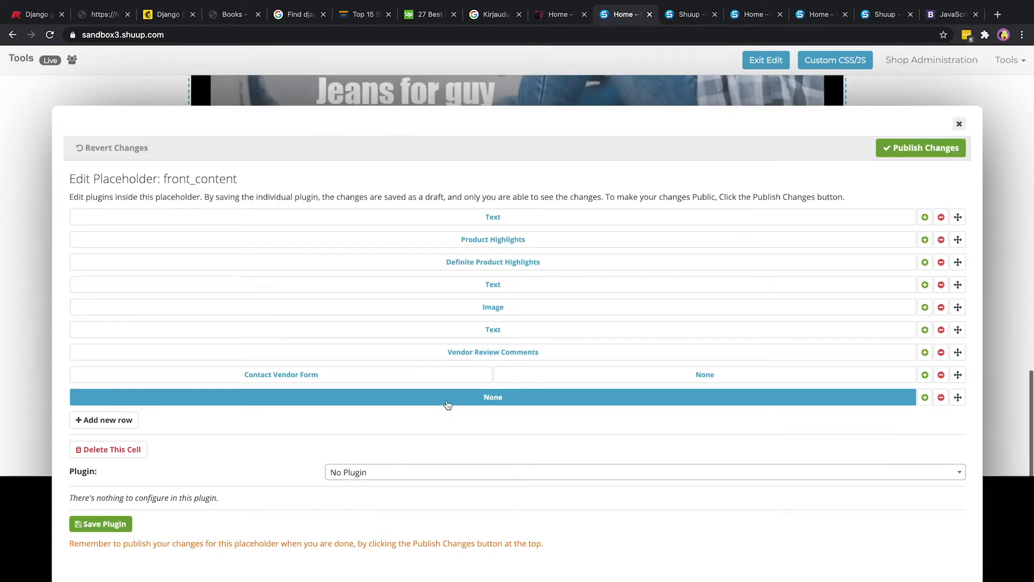
text(product)
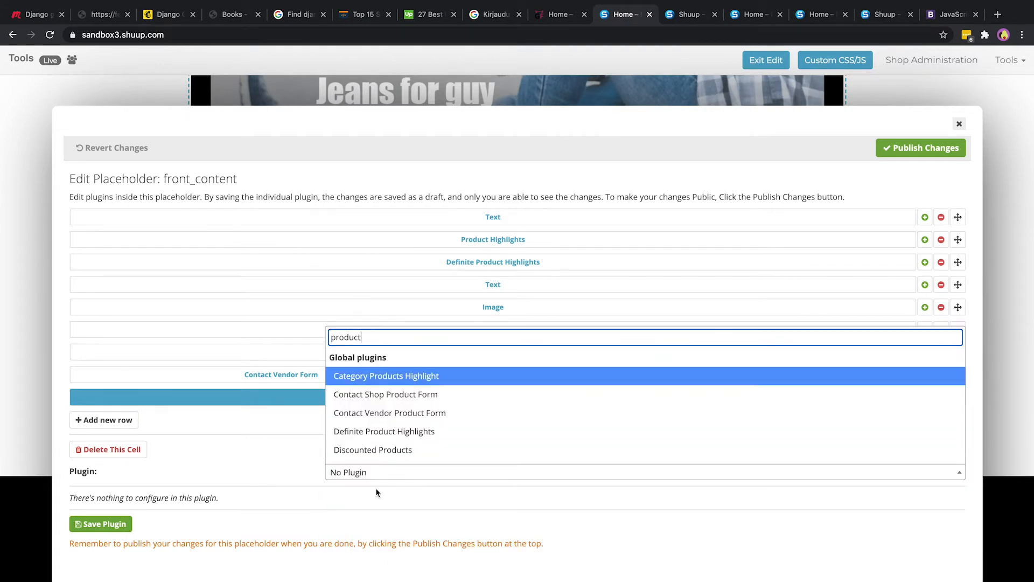
text(s)
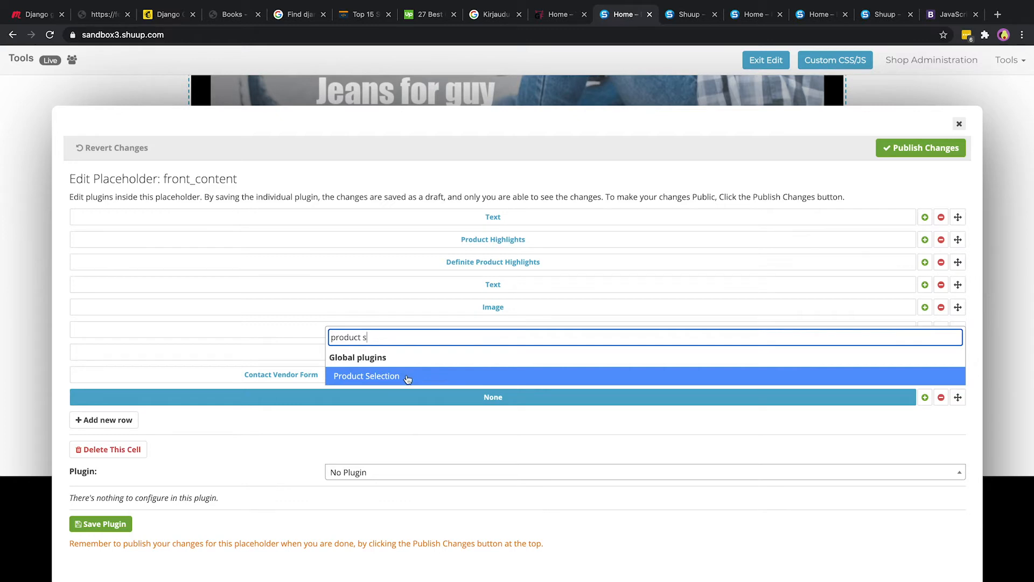
click(366, 376)
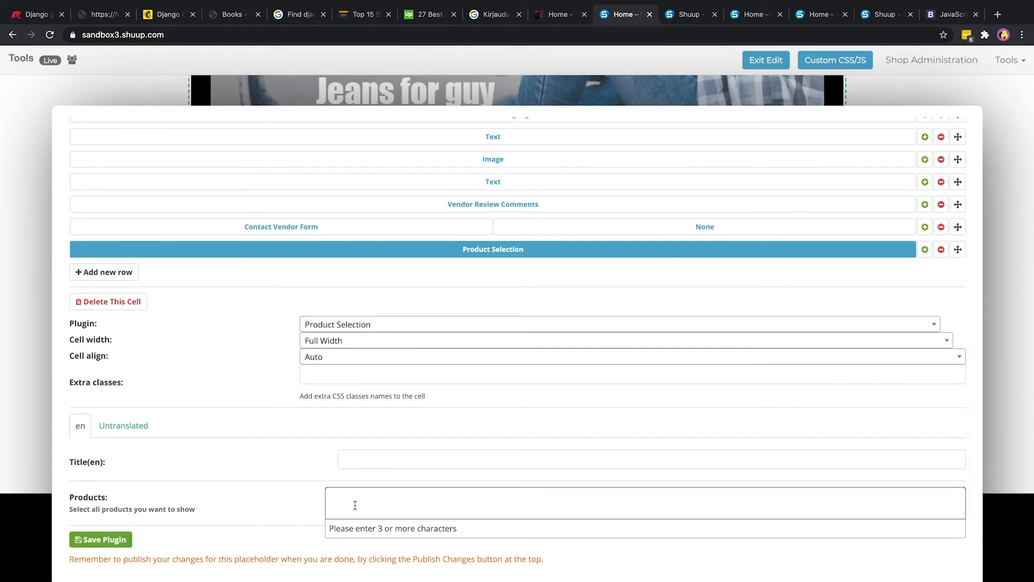
text(test)
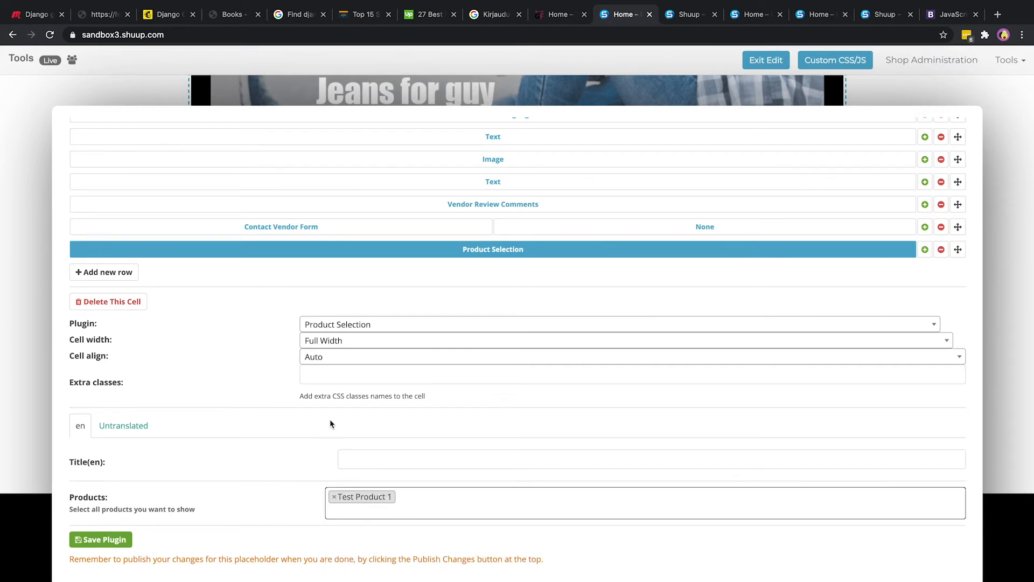
- Title the row 'Our Recommended Products'
click(652, 458)
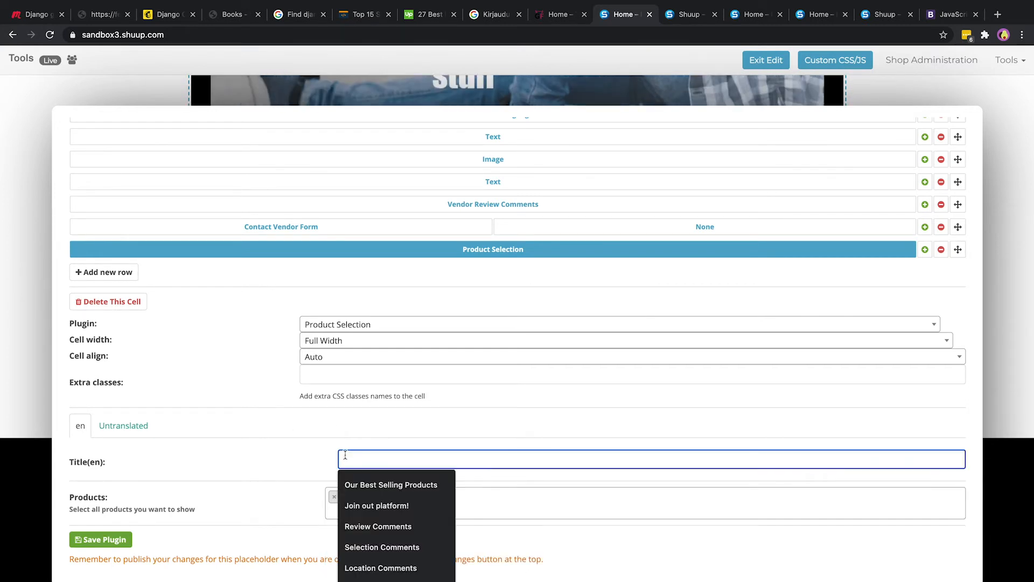
text(Our R)
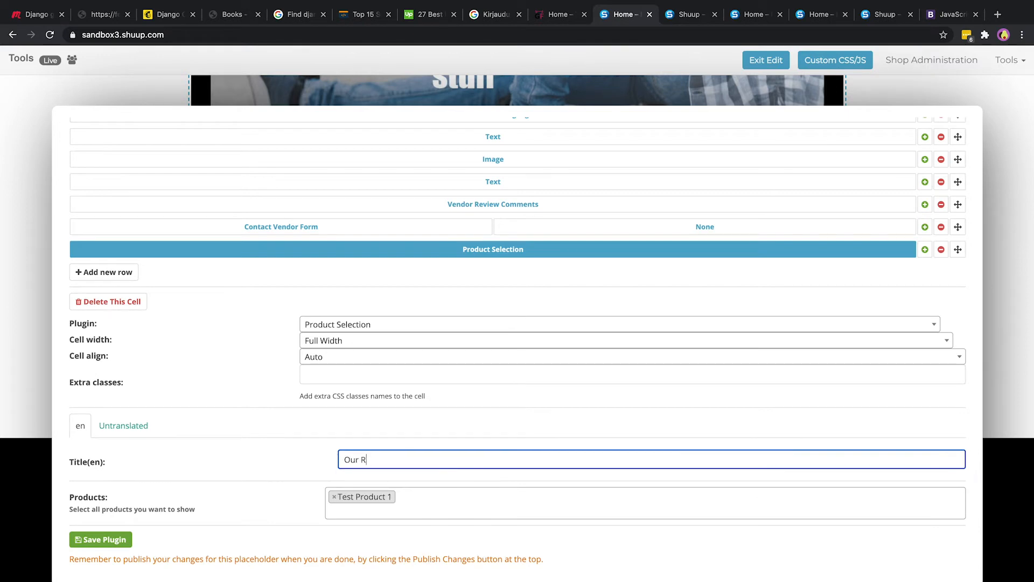
text(ecommende)
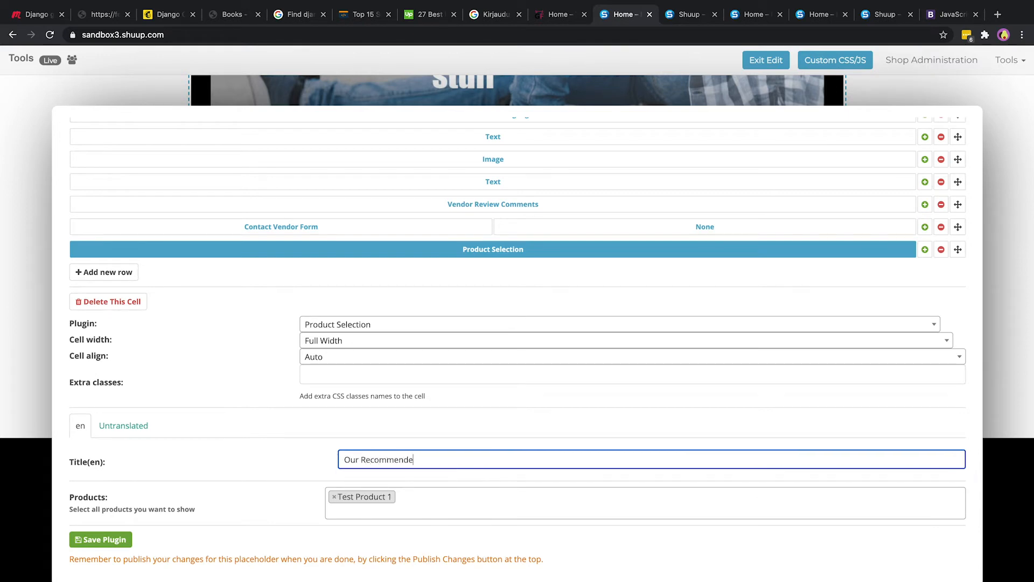
text(d Products)
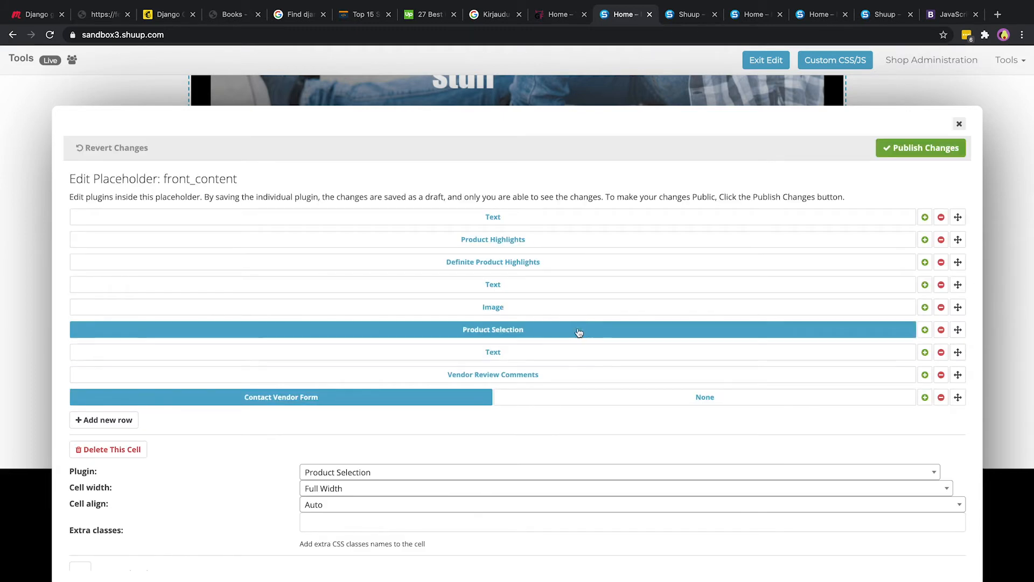
mouse_move(795, 337)
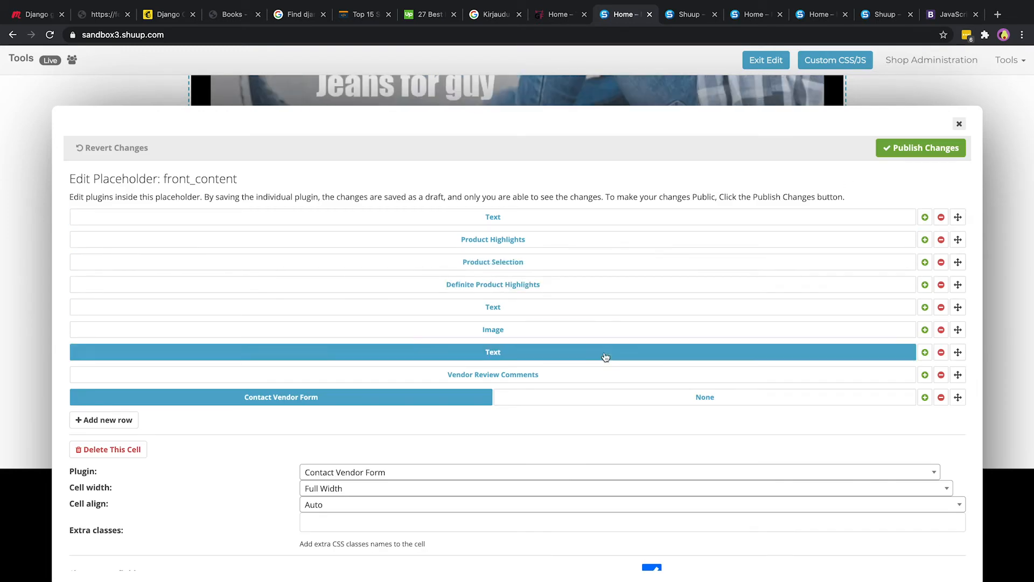
- Publish the reordered rows with Our Recommended Products above Best Selling
click(958, 123)
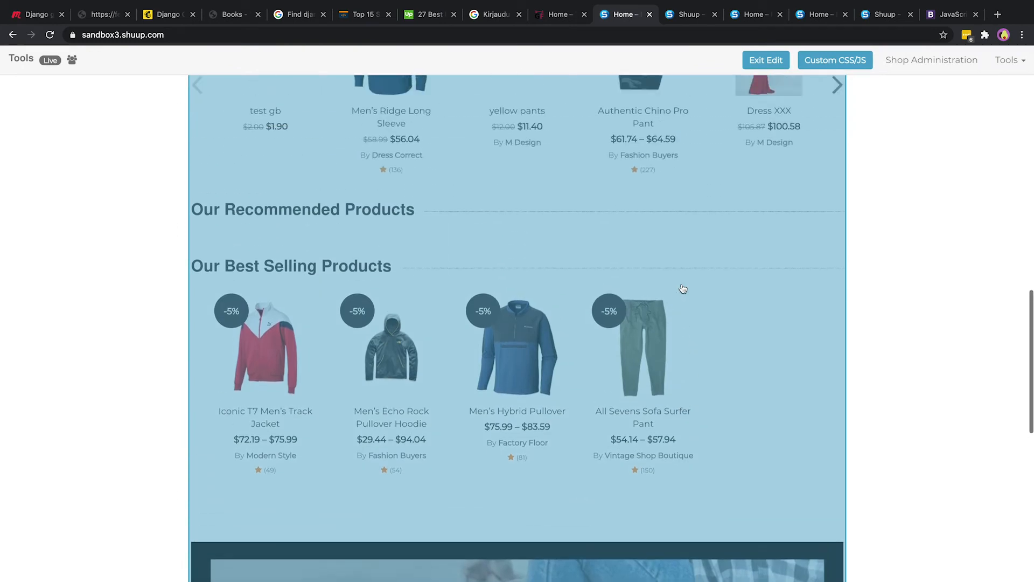
scroll(up, 3)
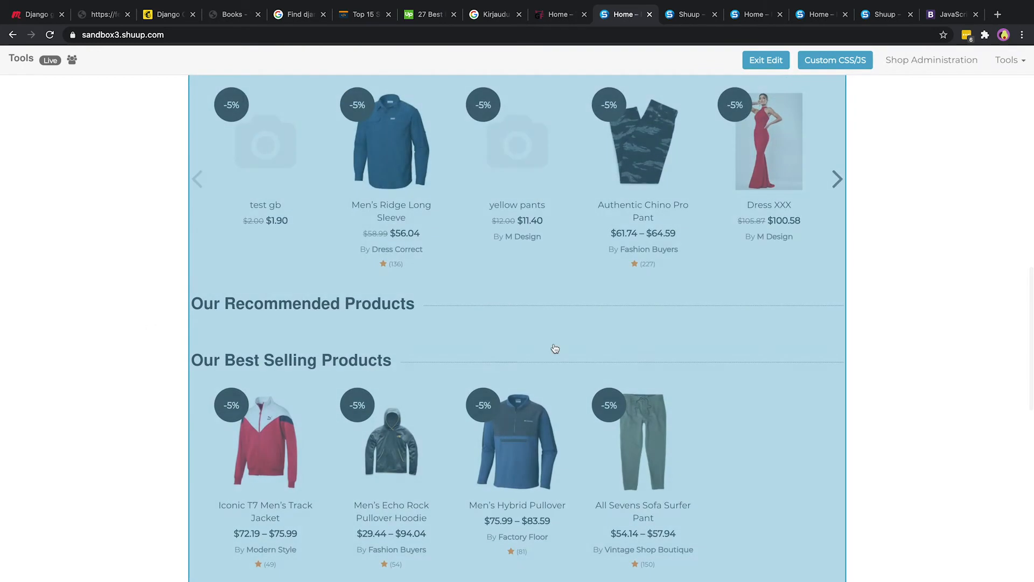
mouse_move(323, 313)
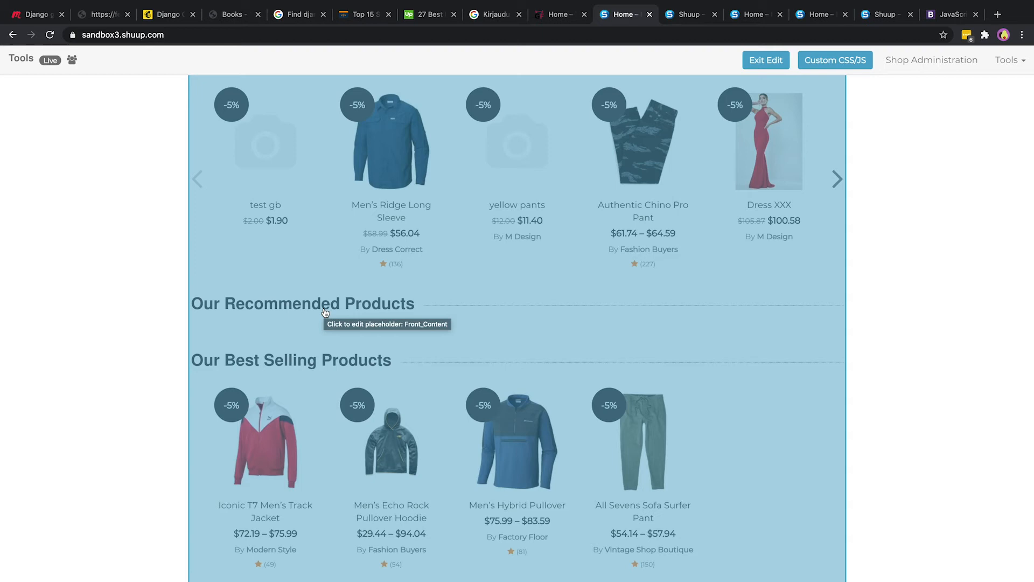
mouse_move(301, 235)
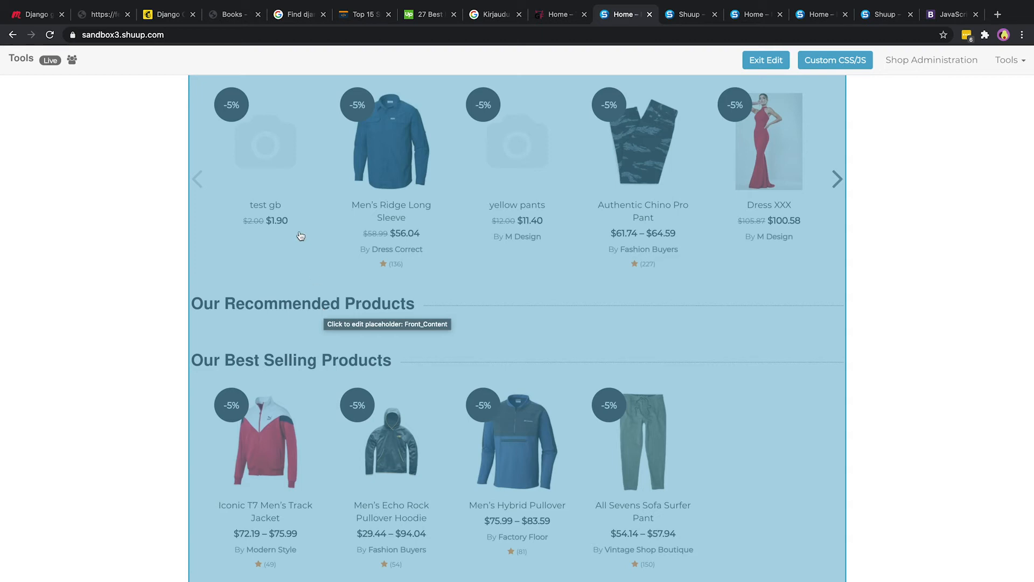
scroll(up, 3)
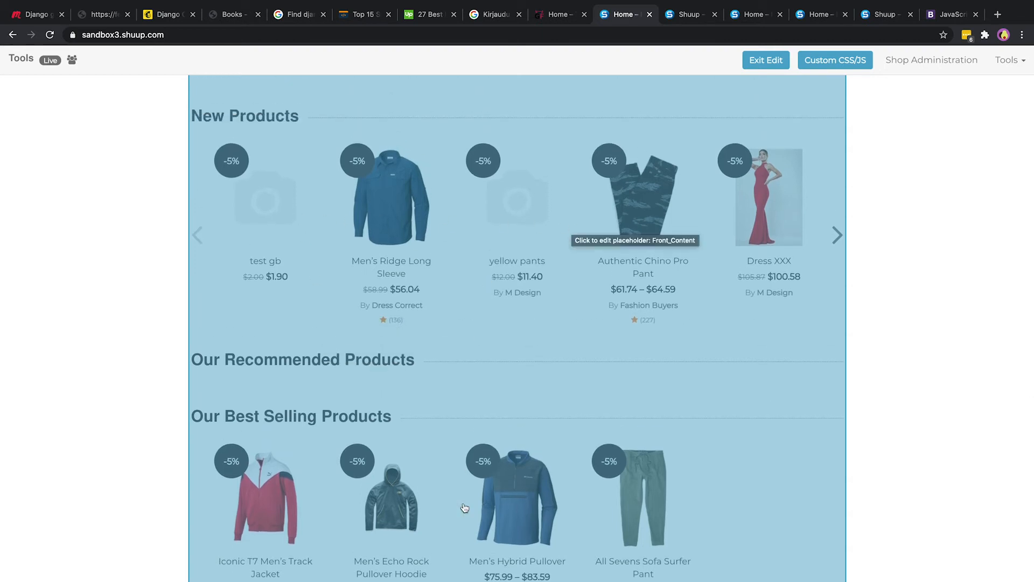
mouse_move(434, 509)
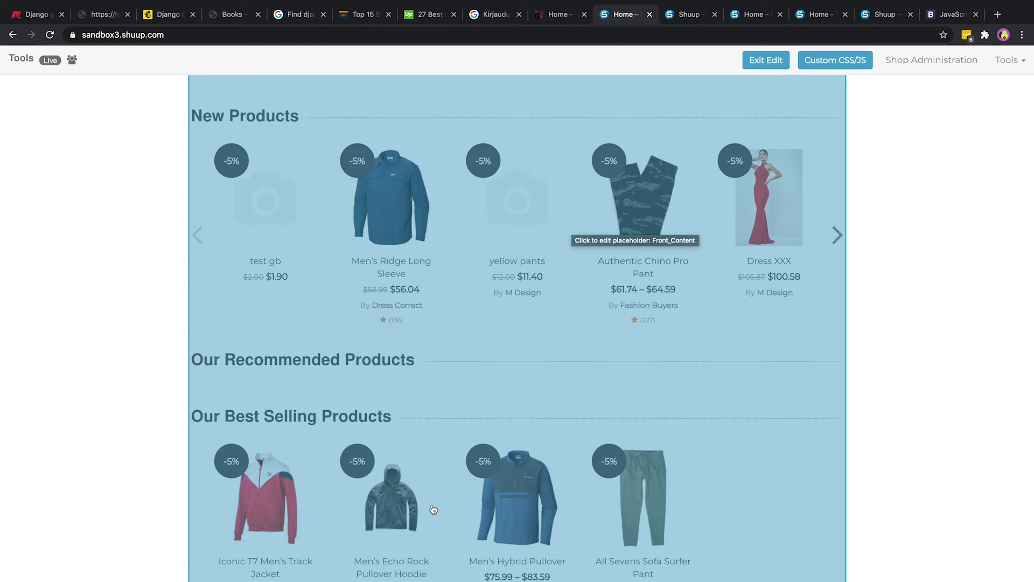
mouse_move(422, 549)
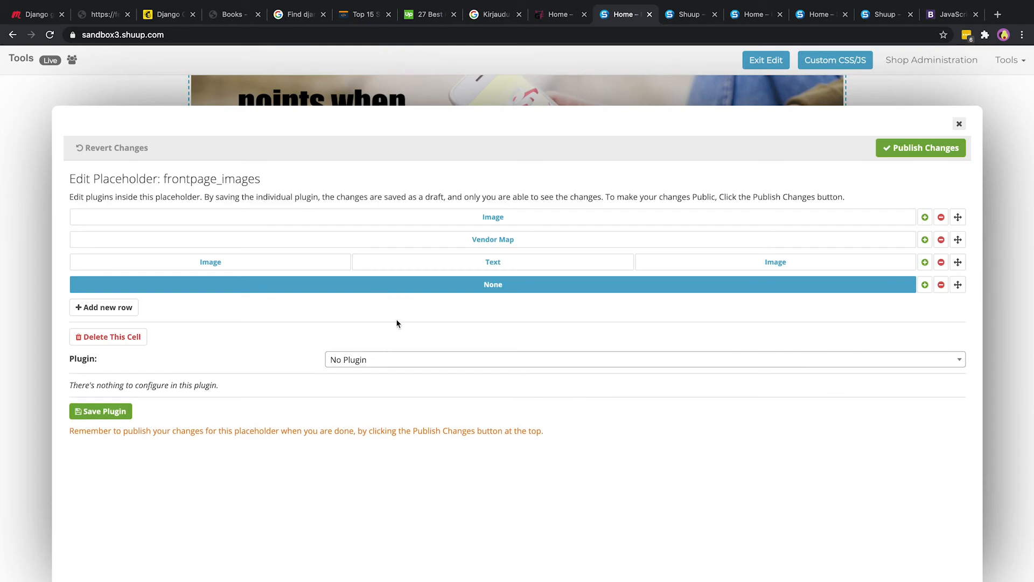
- Set the new cell's plugin to Snippets, then switch to the Bootstrap collapse docs
text(Snippets)
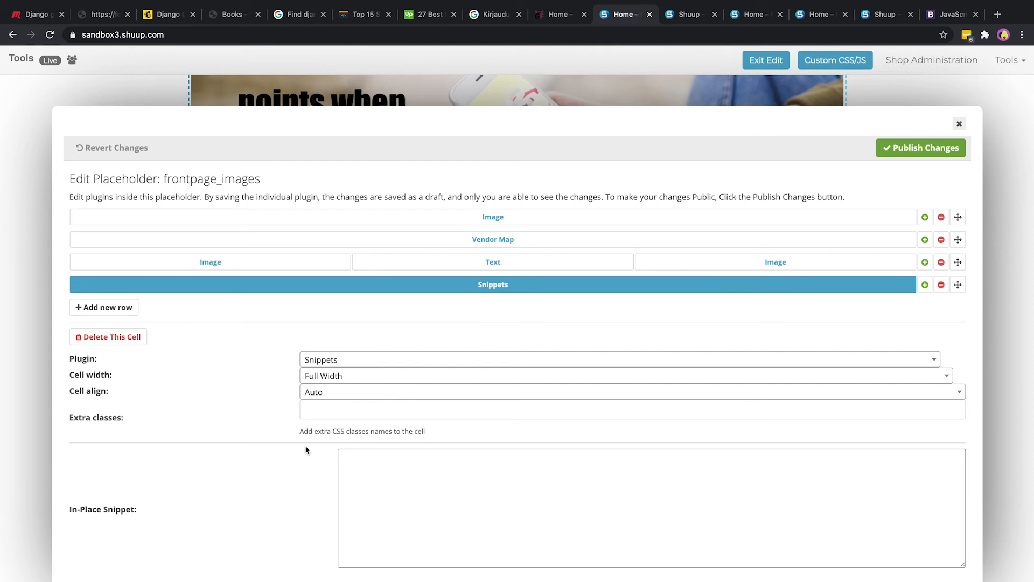
scroll(down, 3)
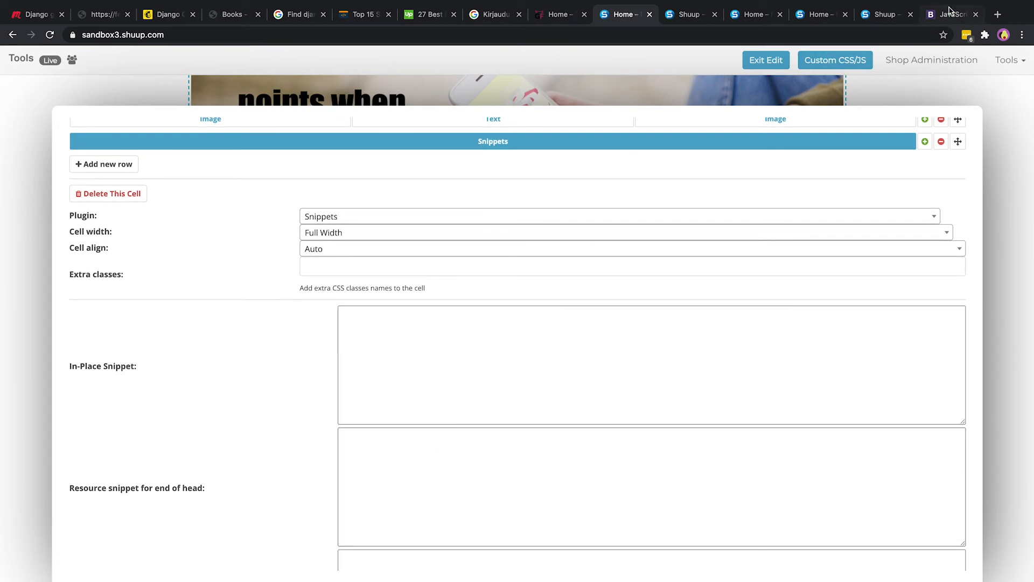
click(949, 14)
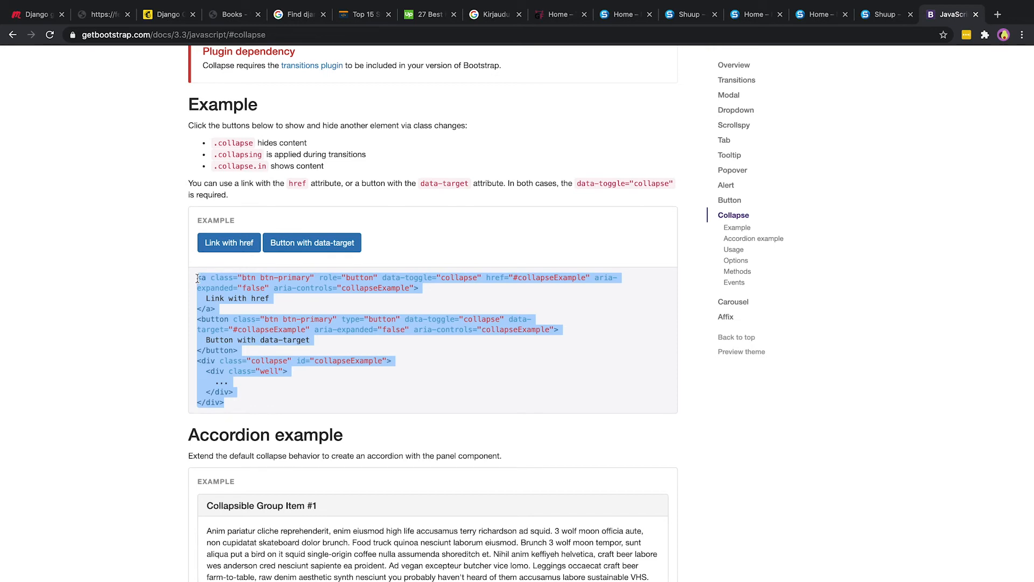
mouse_move(883, 14)
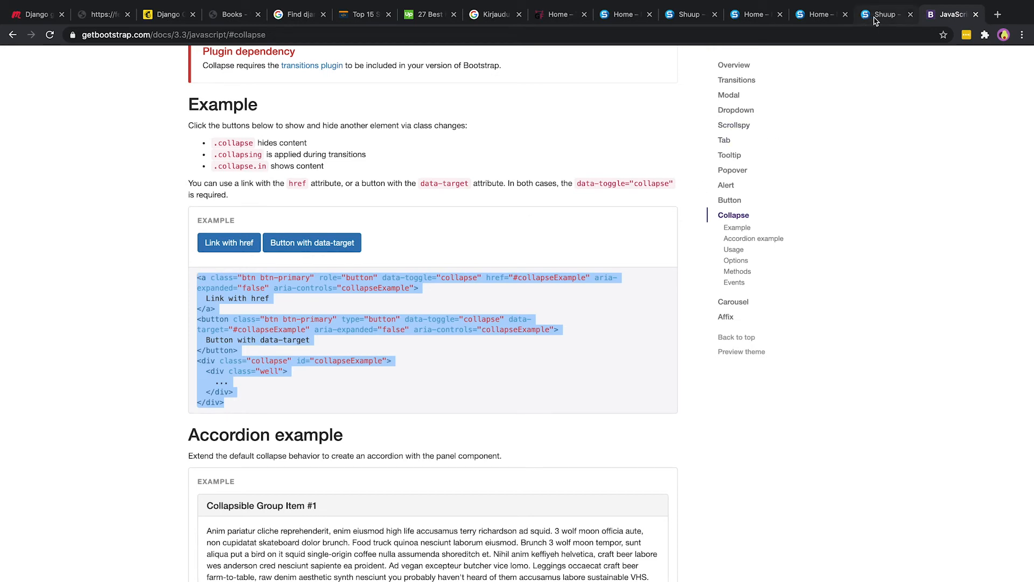
- Move through the browser tabs back to the Shuup placeholder editor
click(820, 15)
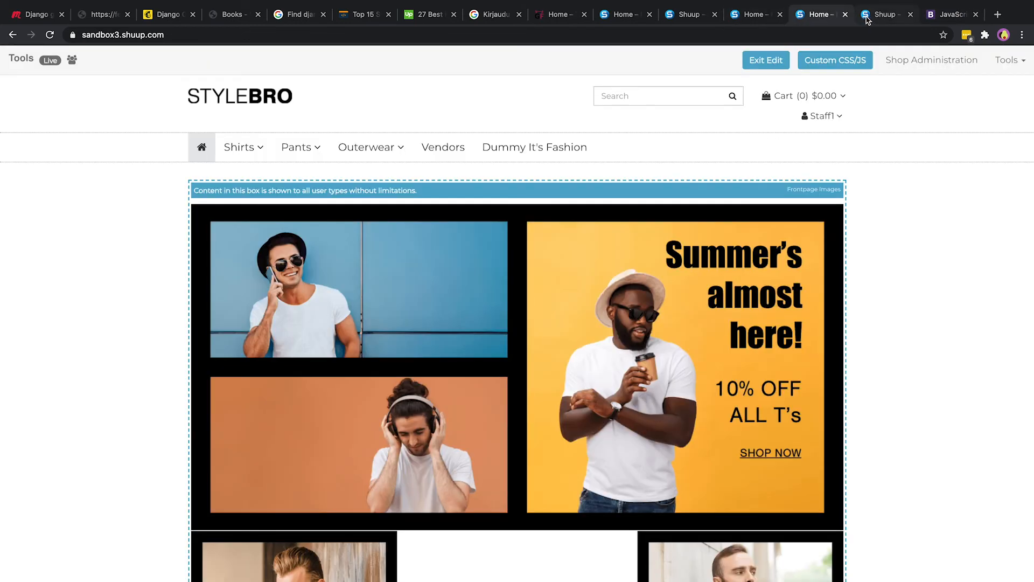
click(689, 15)
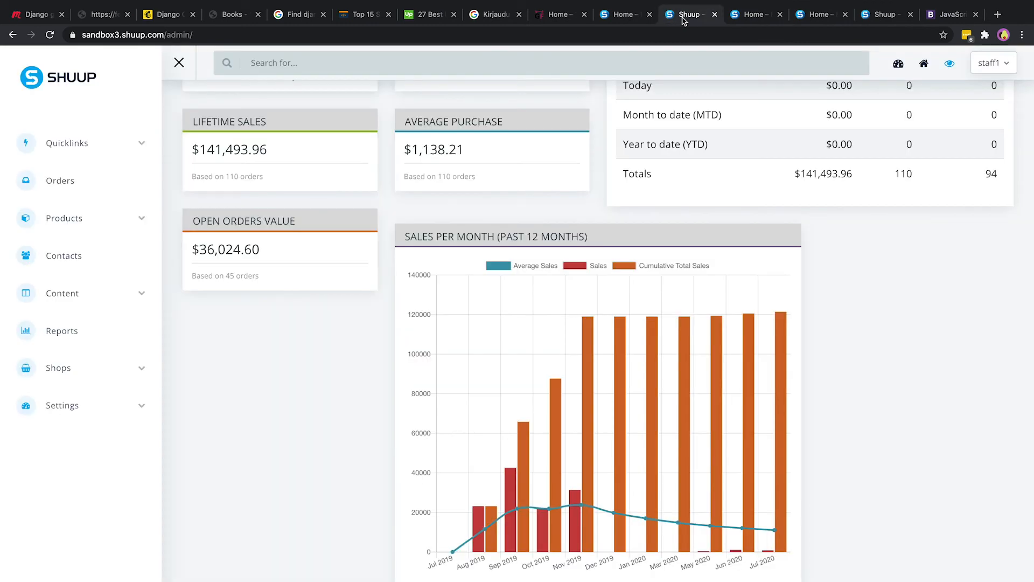
click(620, 14)
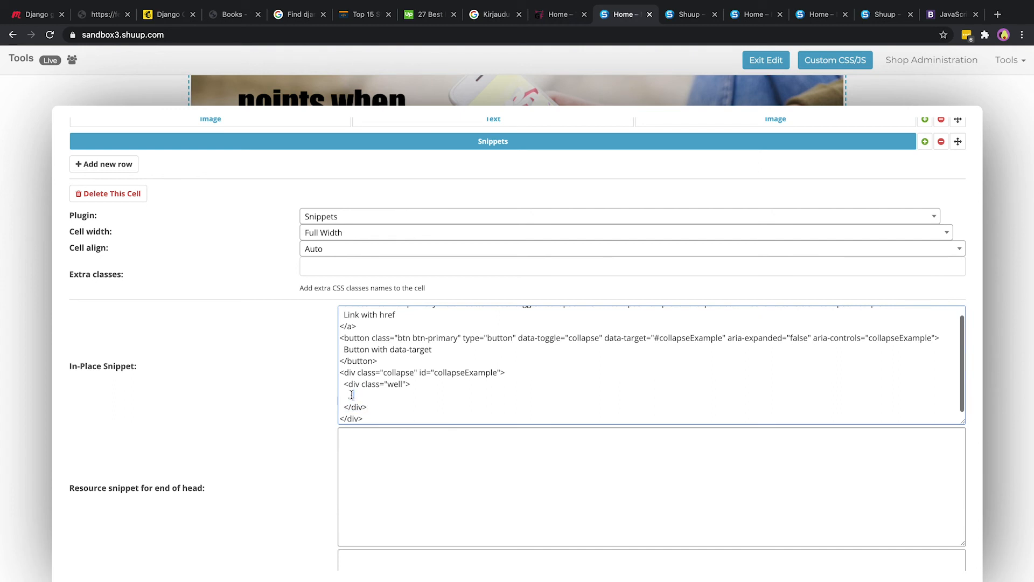
- Fill the collapse snippet with 'Shuup Custom Content' and publish the placeholder changes
text(Shuup Cusato)
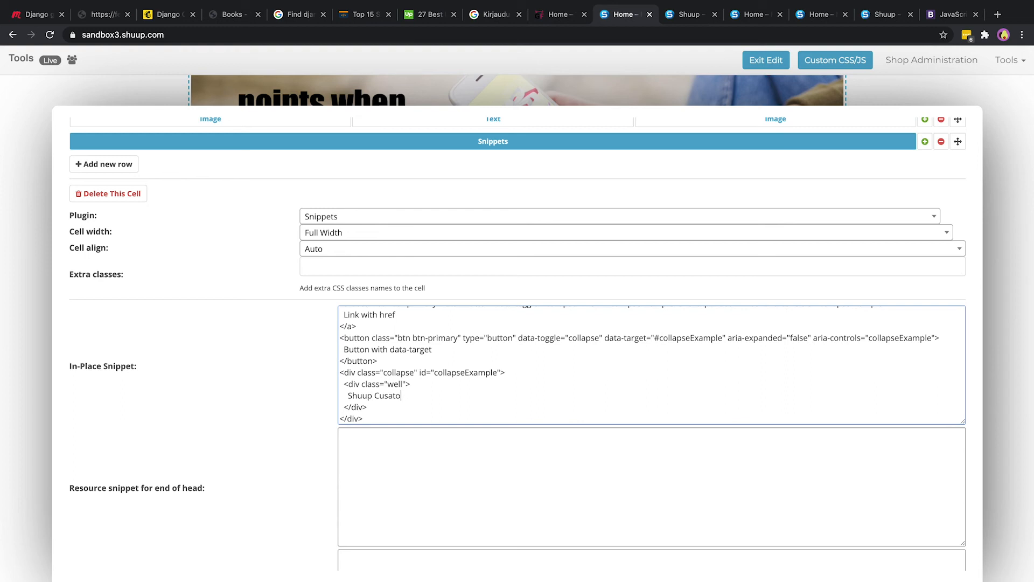
text(m)
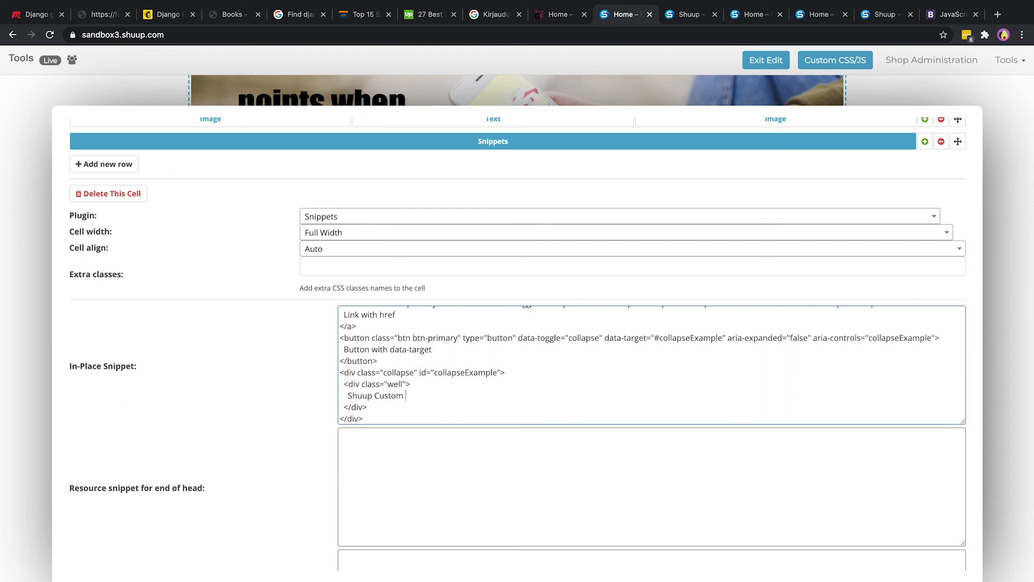
text(Content)
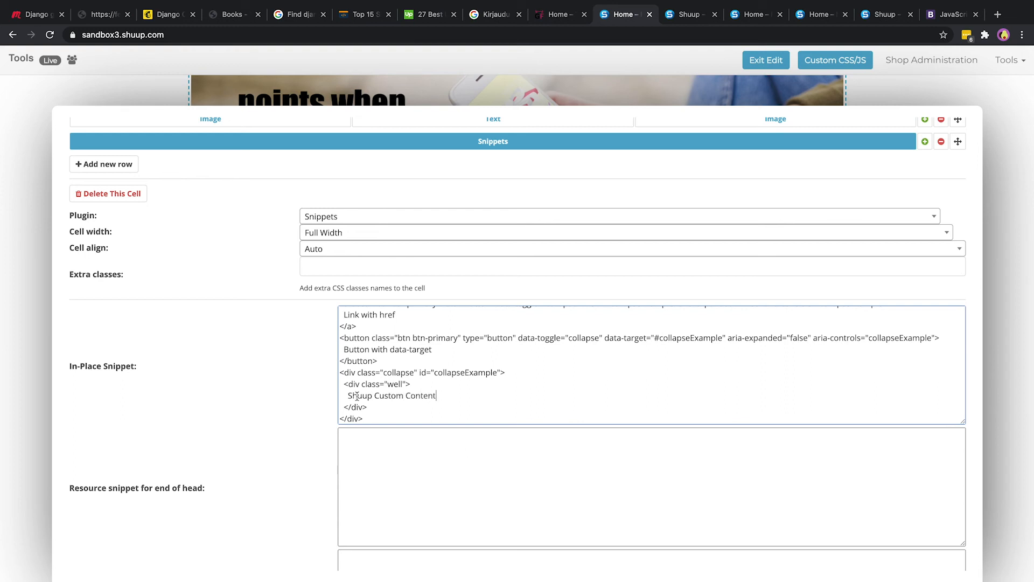
scroll(down, 3)
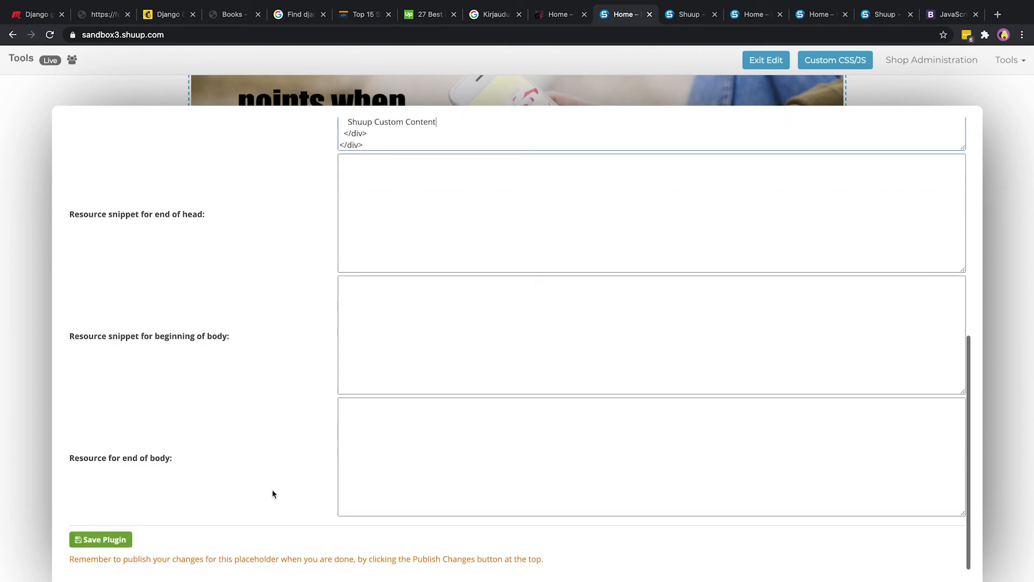
scroll(up, 3)
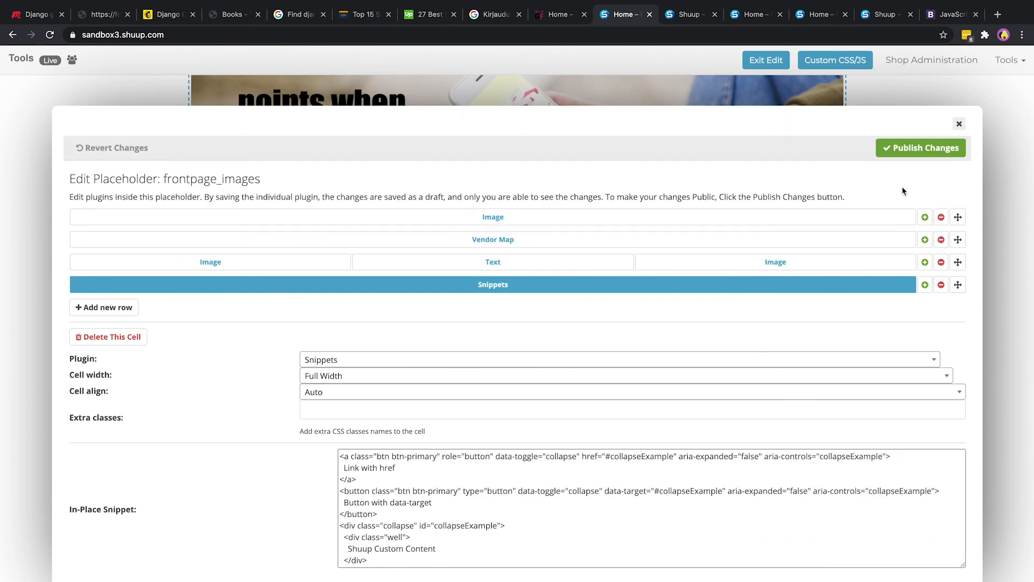
click(920, 147)
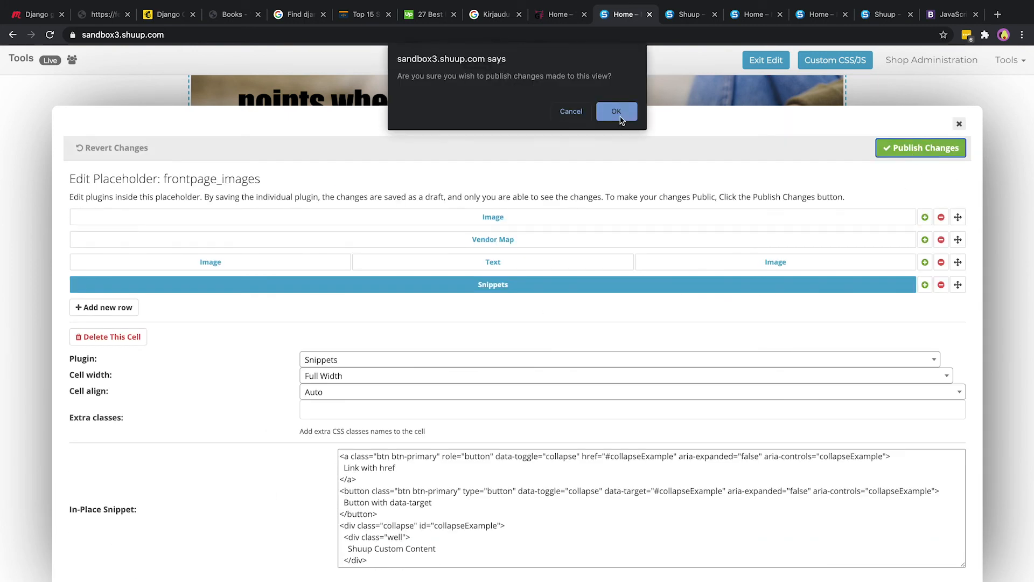
click(615, 111)
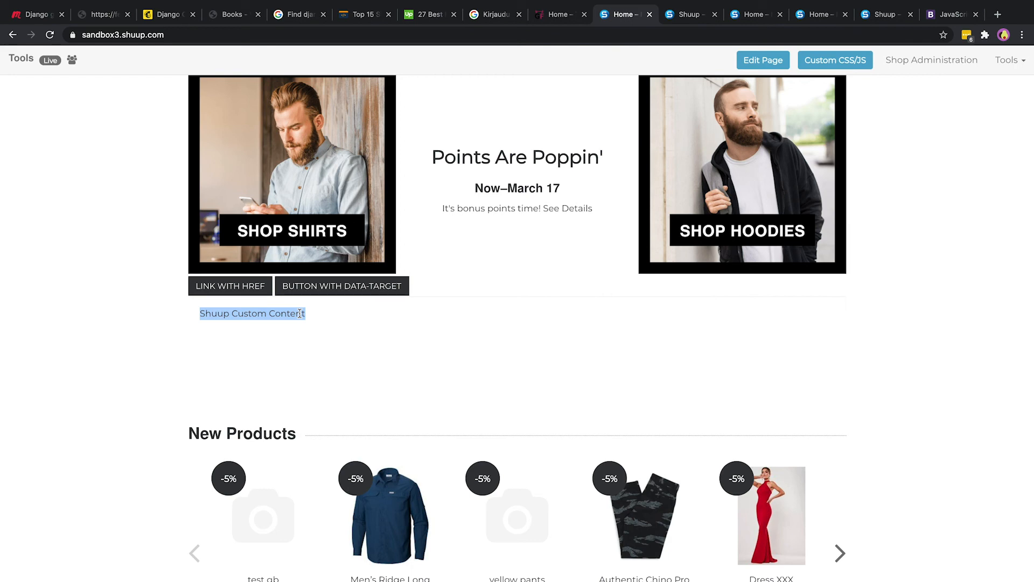
mouse_move(396, 408)
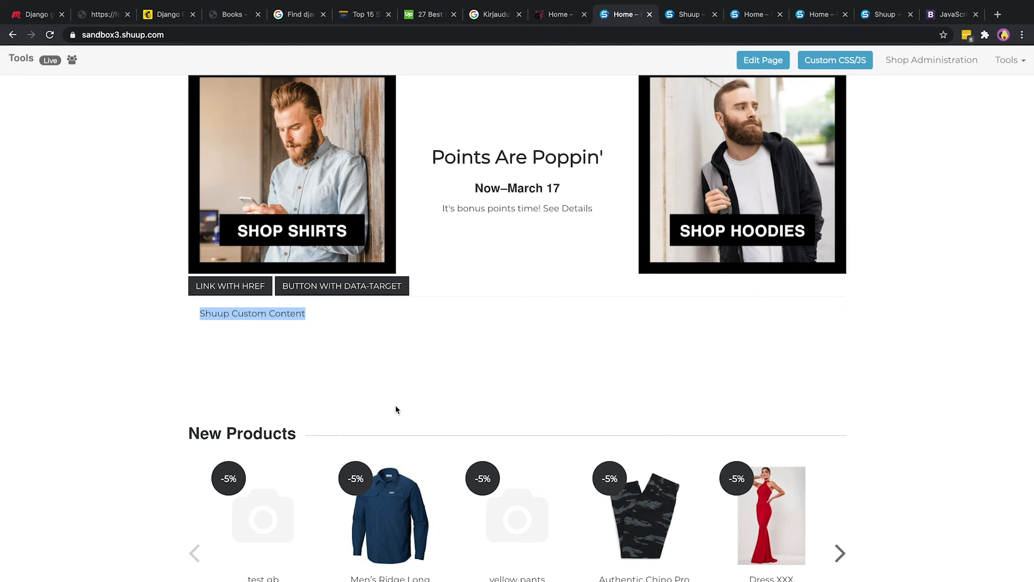
mouse_move(763, 60)
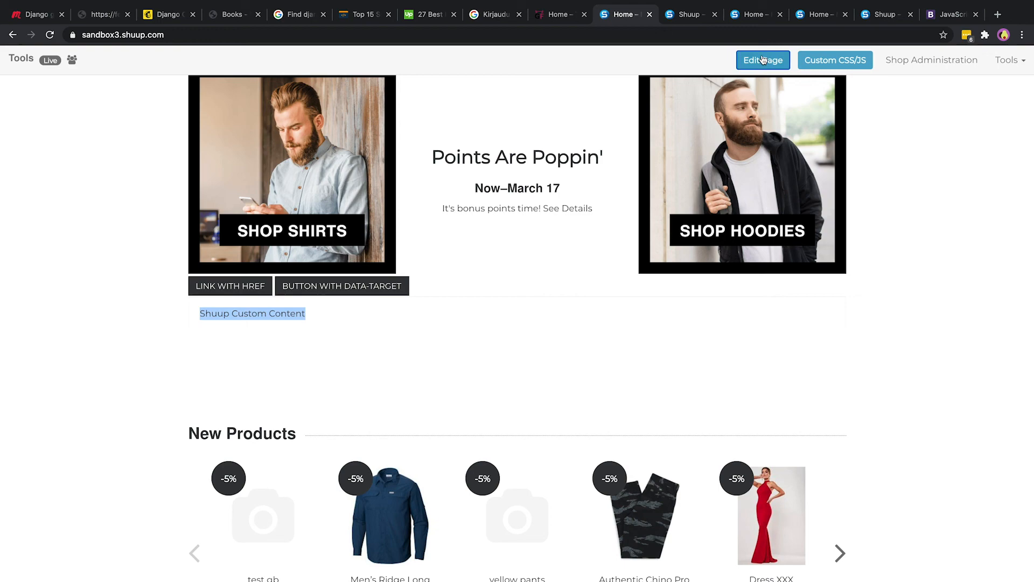
- Return the front page to edit mode and scroll to the frontpage images, carousel and content placeholders
click(762, 60)
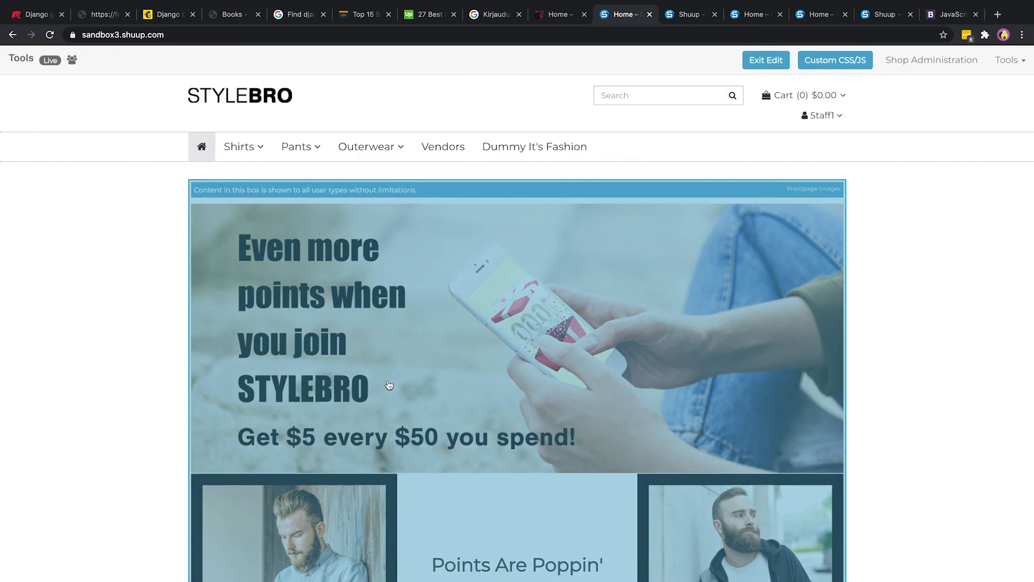
scroll(down, 3)
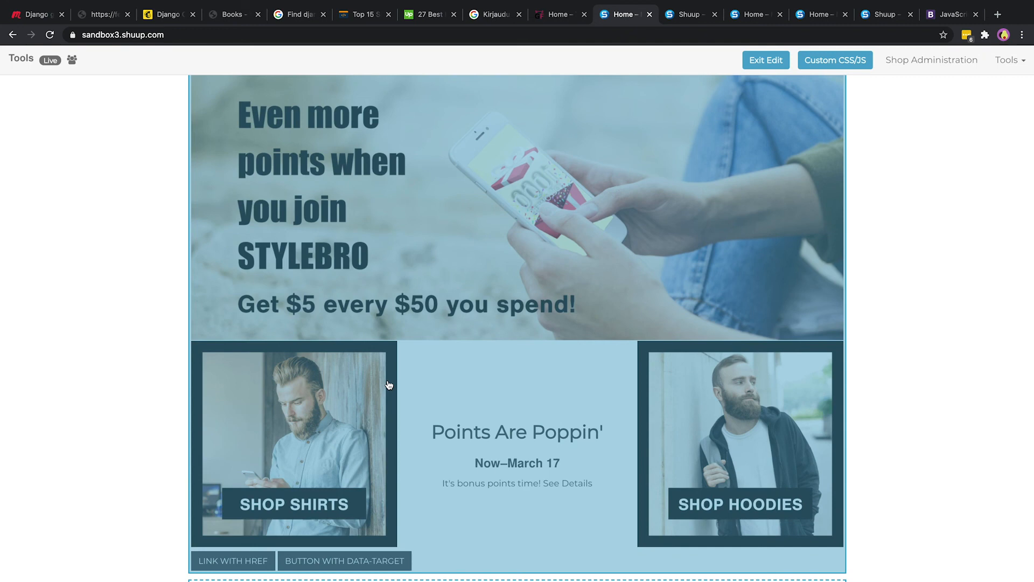
scroll(down, 3)
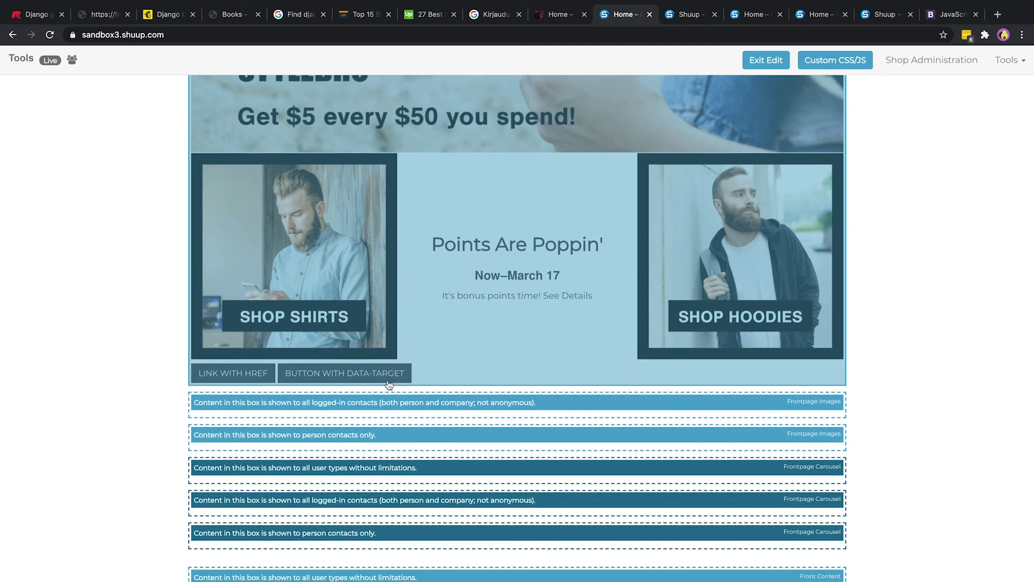